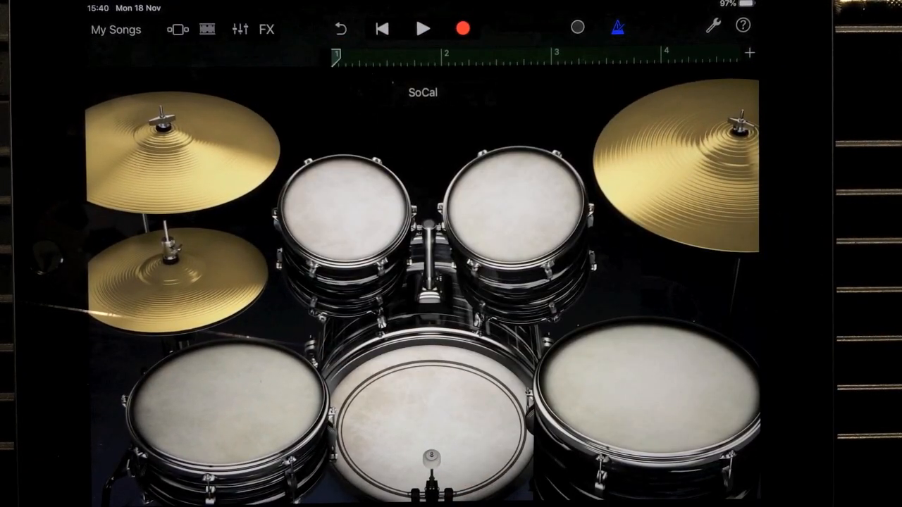
- Return to the arrangement, open the SoCal region in the note editor and select the snare row
{"action": "left_click", "coordinate": [178, 28]}
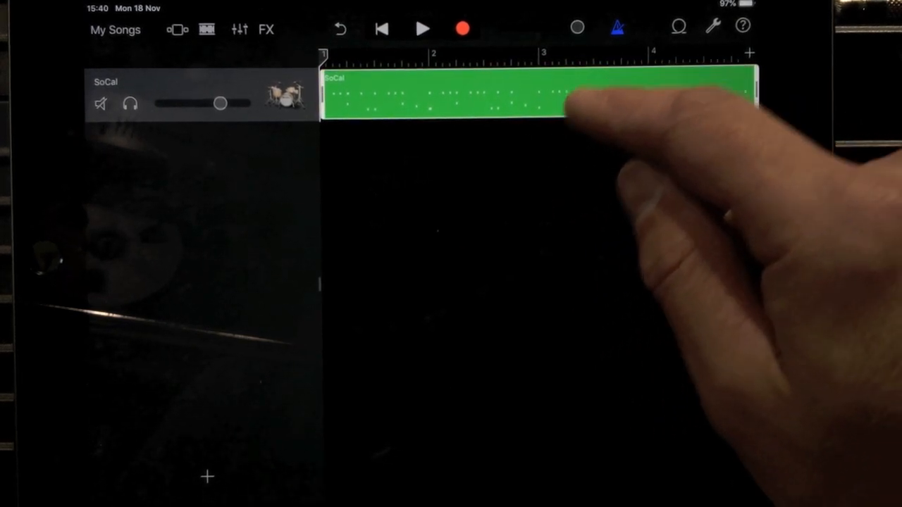
{"action": "double_click", "coordinate": [458, 96]}
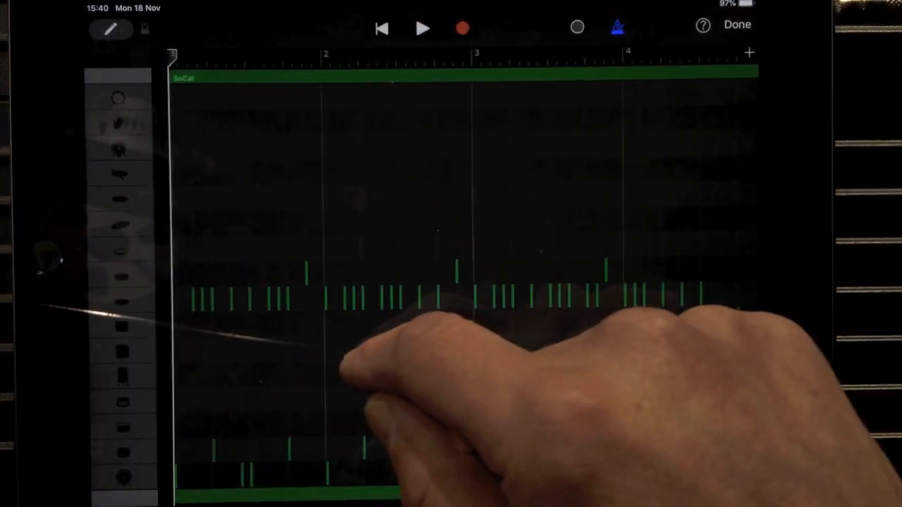
{"action": "left_click", "coordinate": [110, 29]}
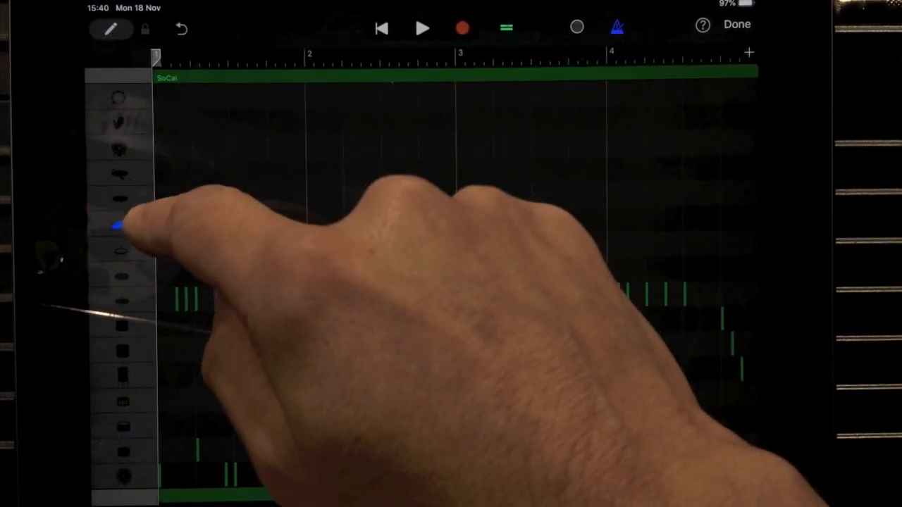
{"action": "left_click", "coordinate": [422, 29]}
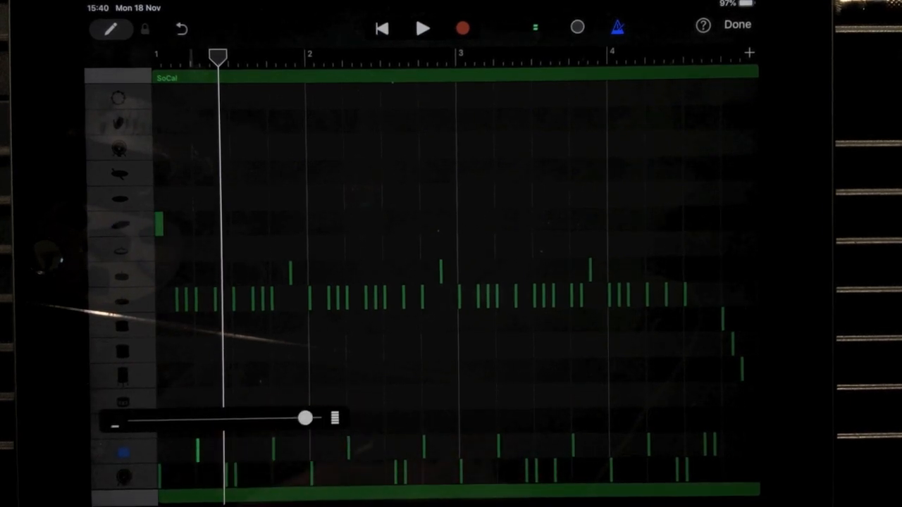
- Drag the snare hits' velocity up and down to taste, then play and stop to audition
{"action": "left_click_drag", "start_coordinate": [304, 419], "coordinate": [352, 418]}
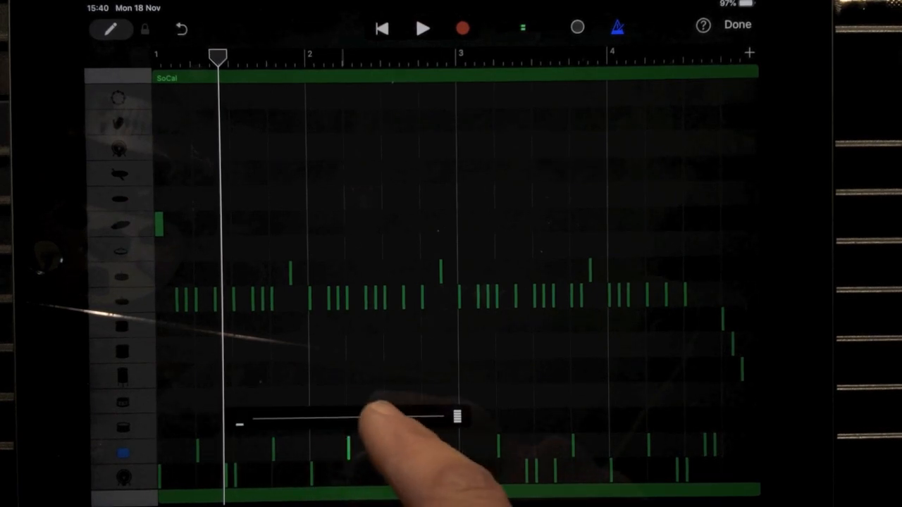
{"action": "left_click_drag", "start_coordinate": [454, 417], "coordinate": [420, 417]}
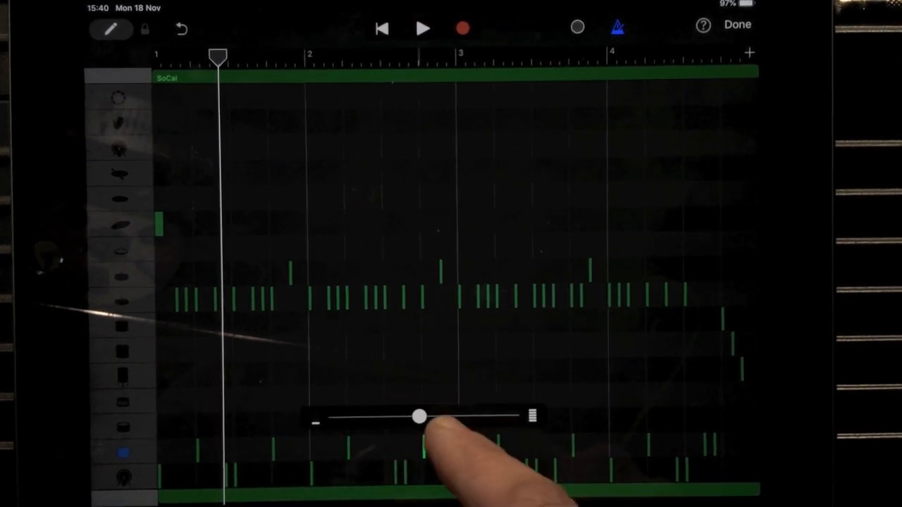
{"action": "left_click_drag", "start_coordinate": [420, 417], "coordinate": [476, 418]}
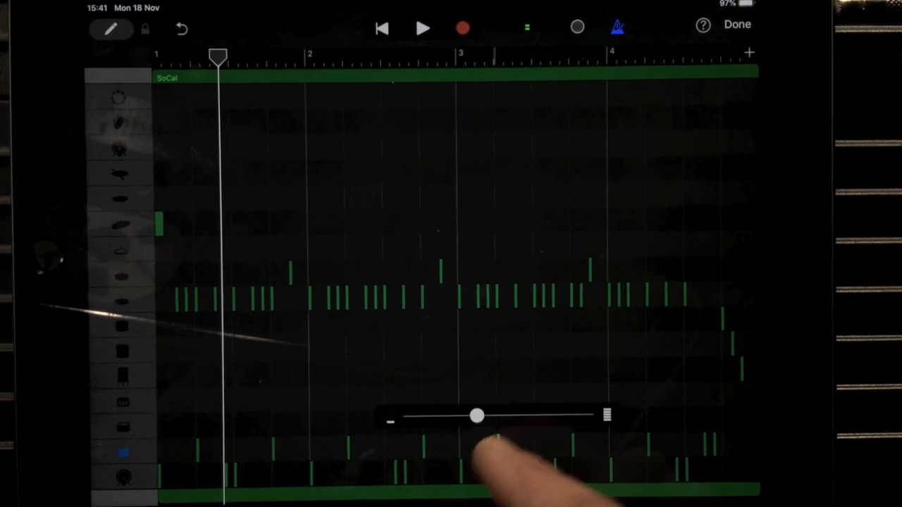
{"action": "left_click_drag", "start_coordinate": [476, 416], "coordinate": [645, 416]}
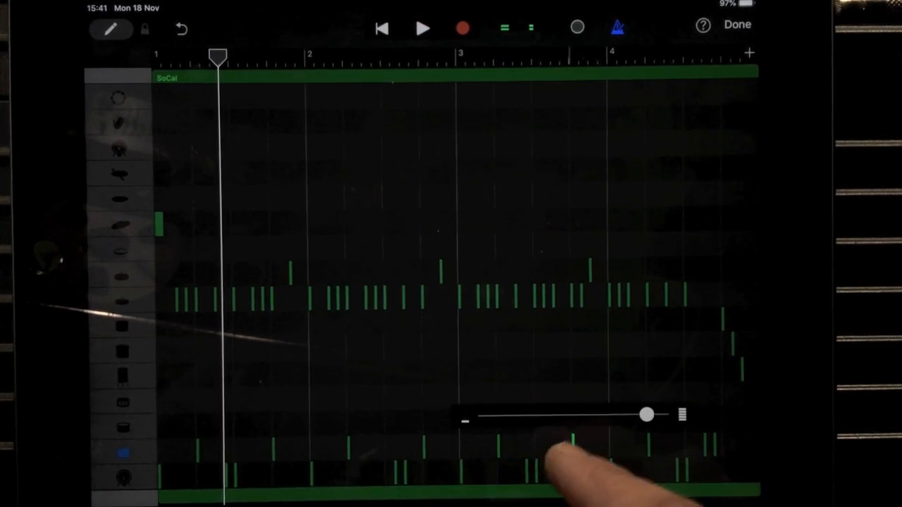
{"action": "left_click_drag", "start_coordinate": [647, 415], "coordinate": [605, 414]}
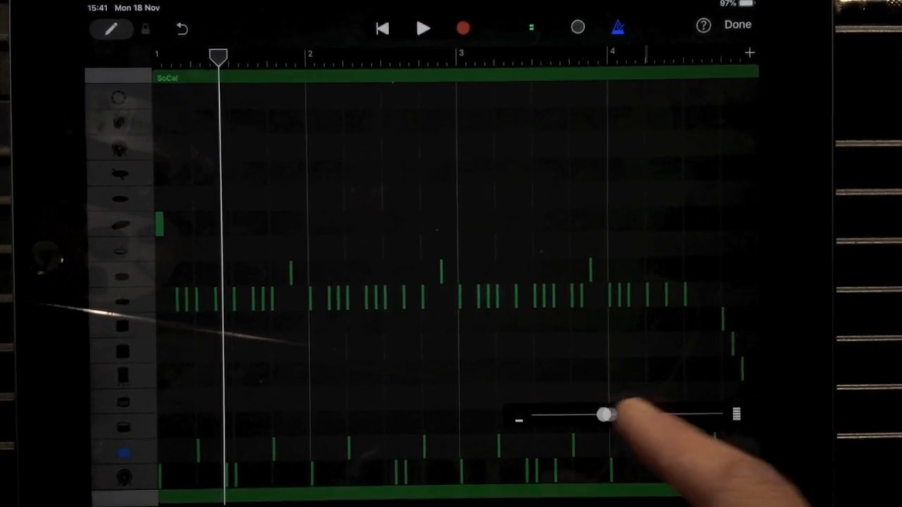
{"action": "left_click_drag", "start_coordinate": [606, 415], "coordinate": [578, 415]}
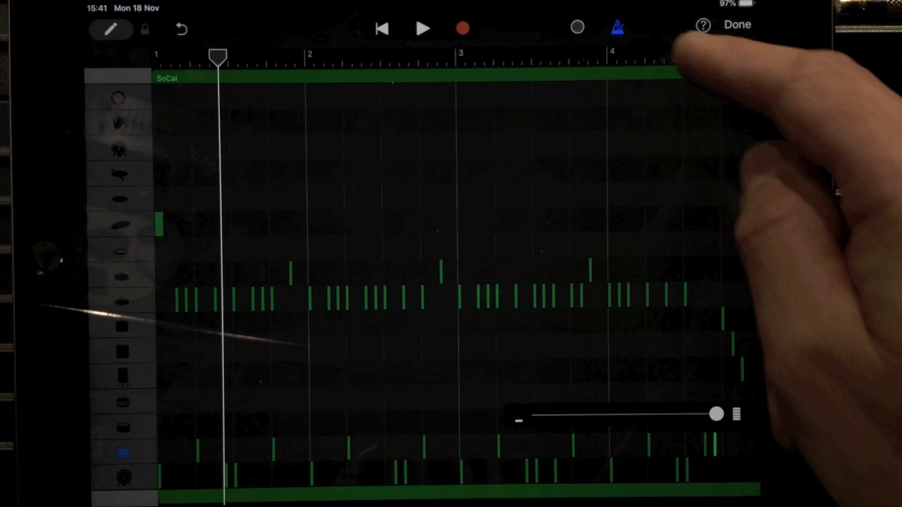
{"action": "left_click", "coordinate": [423, 28]}
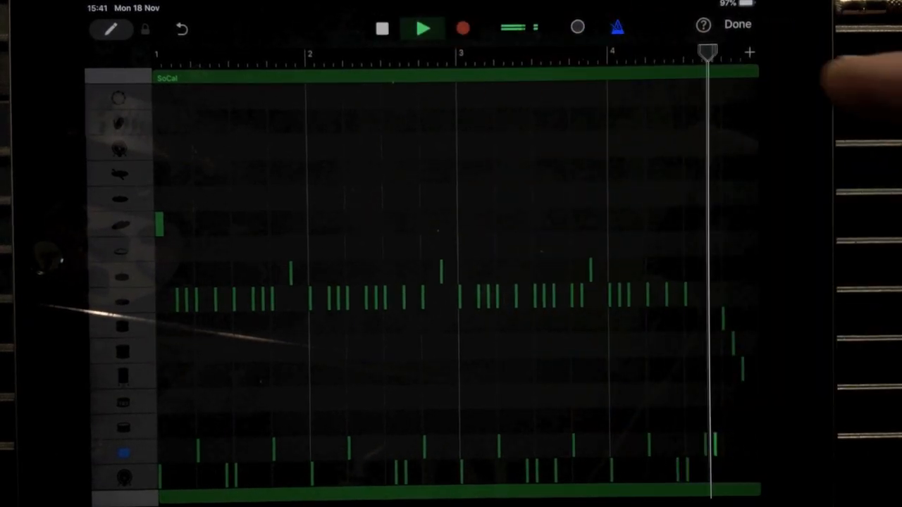
{"action": "left_click", "coordinate": [381, 28]}
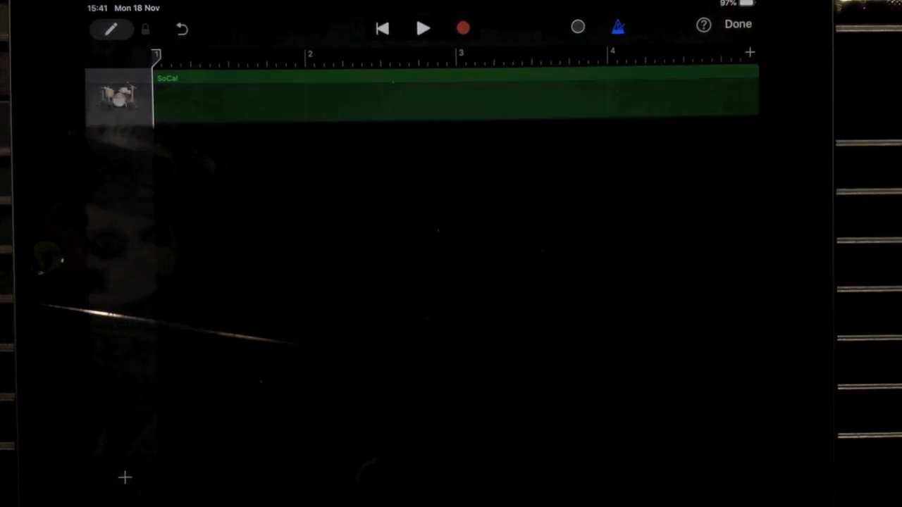
- Copy the SoCal pattern to a new drum track keeping only the snare hits, then return to the tracks
{"action": "left_click", "coordinate": [737, 22]}
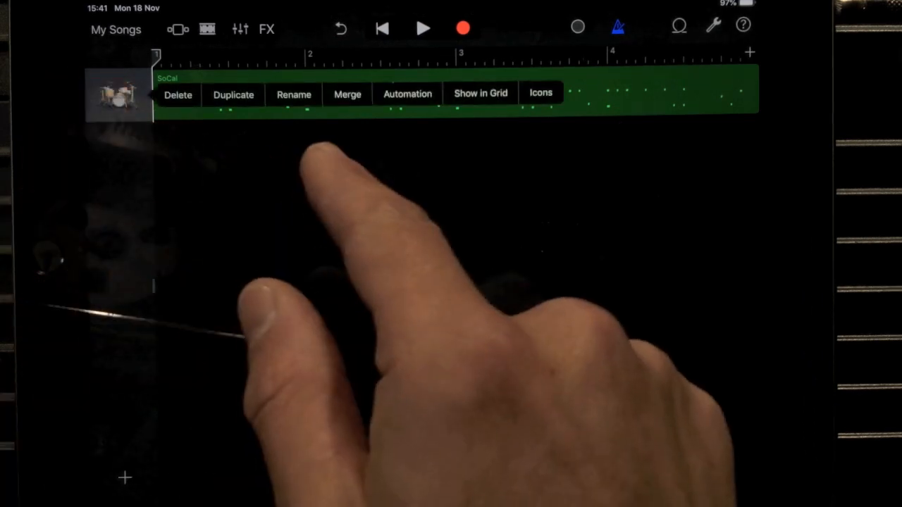
{"action": "left_click", "coordinate": [233, 95]}
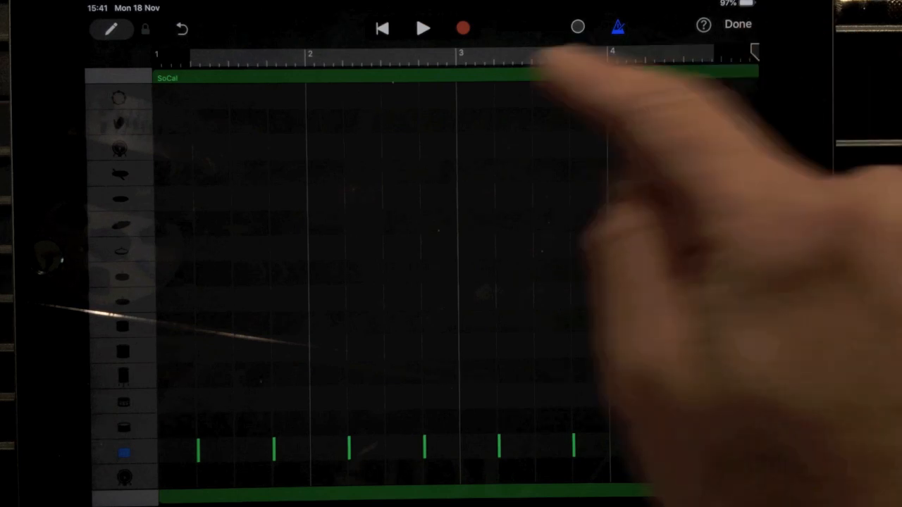
{"action": "left_click", "coordinate": [422, 28]}
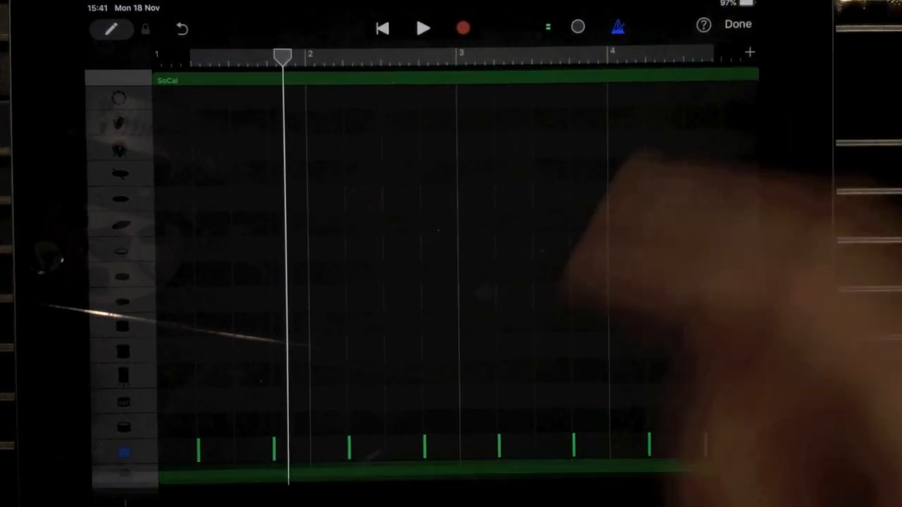
{"action": "left_click", "coordinate": [737, 22]}
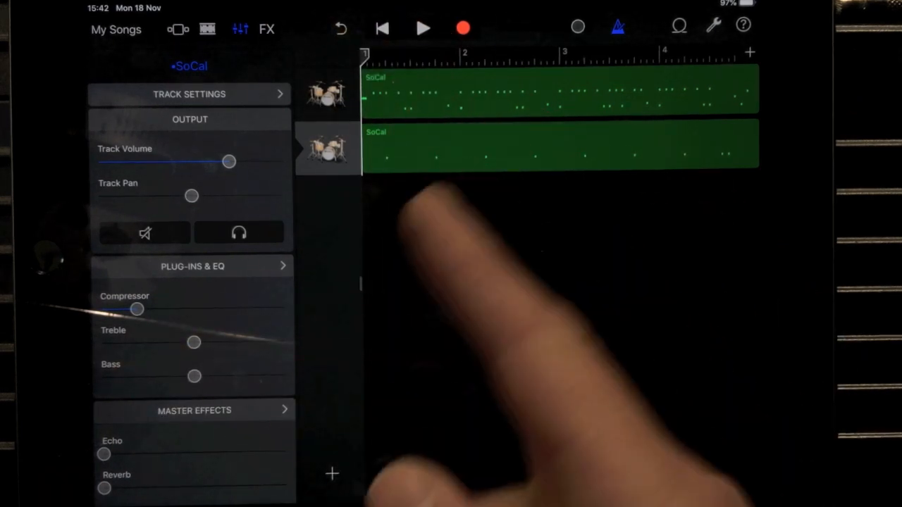
- Audition the snare track, raise its Master Echo amount and bring up its Plug-ins & EQ list
{"action": "left_click", "coordinate": [422, 28]}
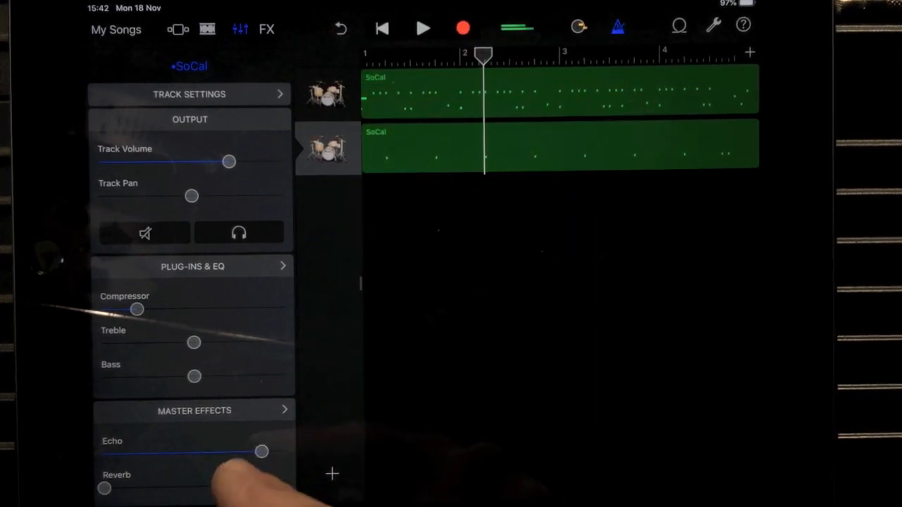
{"action": "left_click_drag", "start_coordinate": [261, 451], "coordinate": [105, 453]}
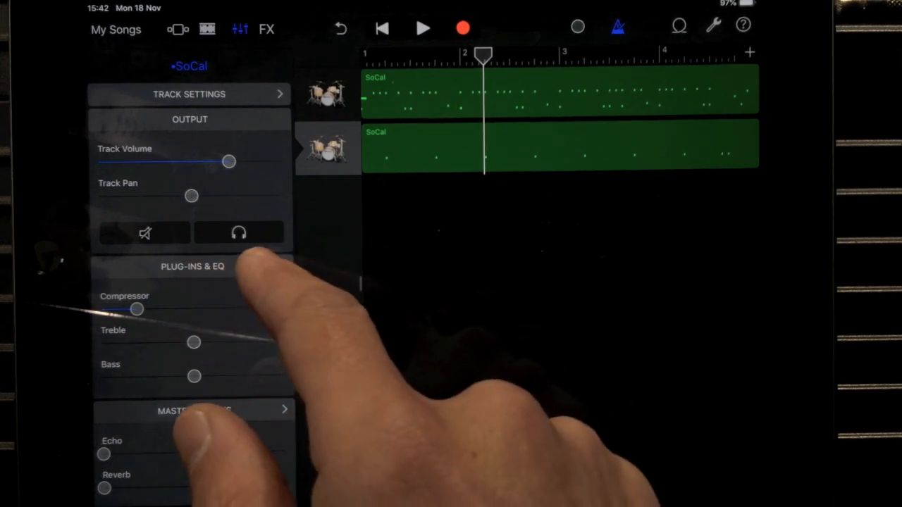
{"action": "left_click", "coordinate": [191, 266]}
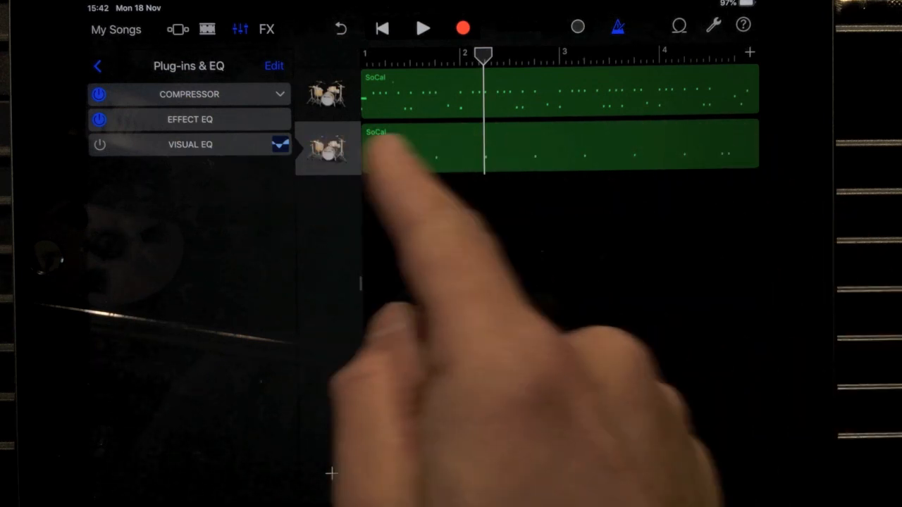
- Add Track Echo to track 2 with 1/8 dotted time, 41% repeat, colour -14, dry 92%, wet 68%
{"action": "left_click", "coordinate": [274, 66]}
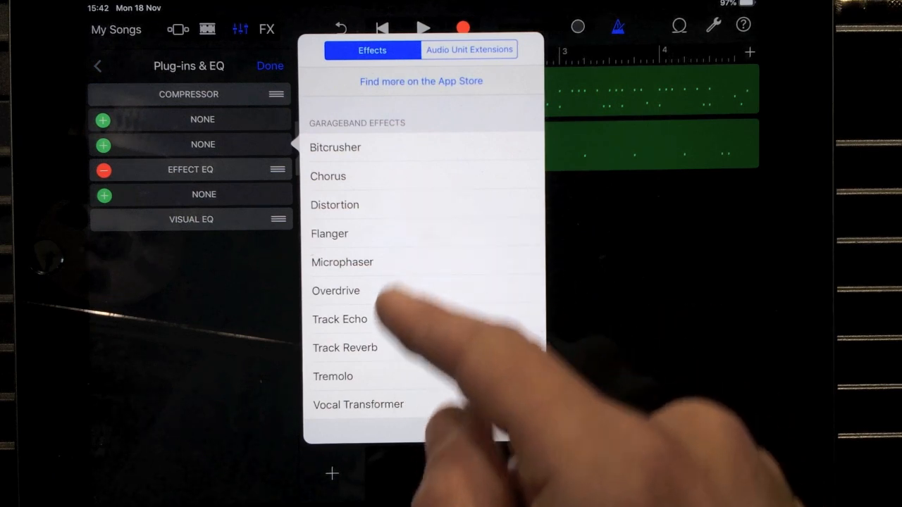
{"action": "left_click", "coordinate": [341, 319]}
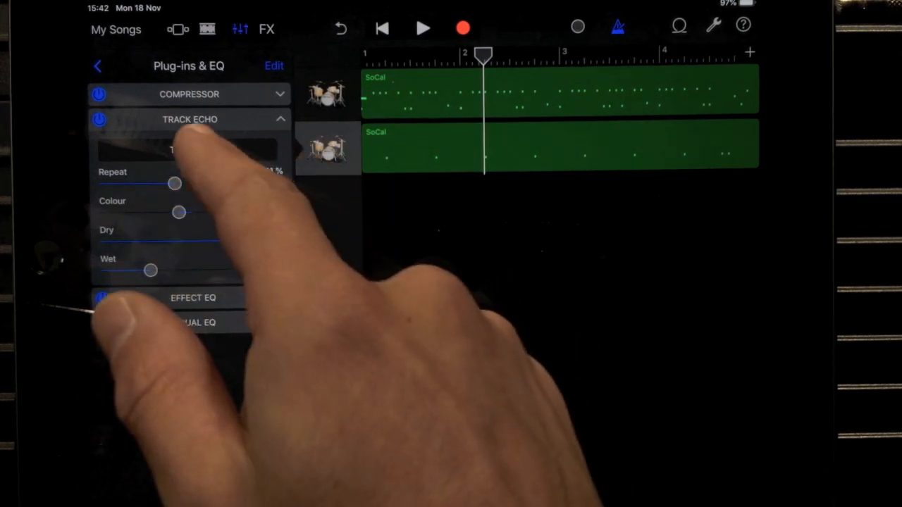
{"action": "left_click", "coordinate": [189, 149]}
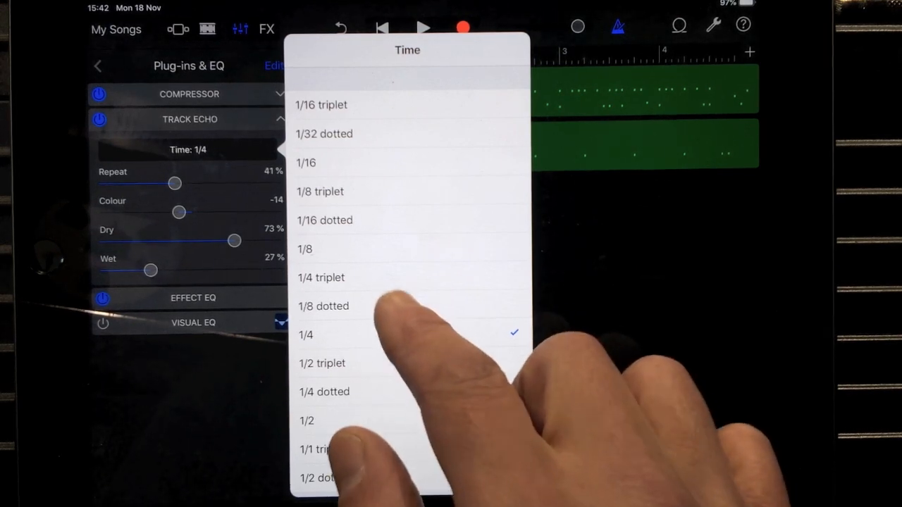
{"action": "left_click", "coordinate": [324, 306]}
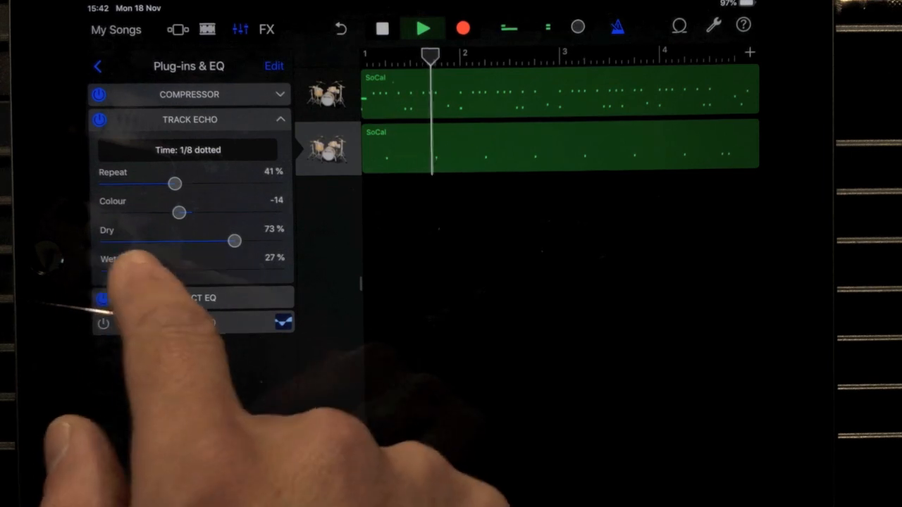
{"action": "left_click_drag", "start_coordinate": [234, 239], "coordinate": [268, 240]}
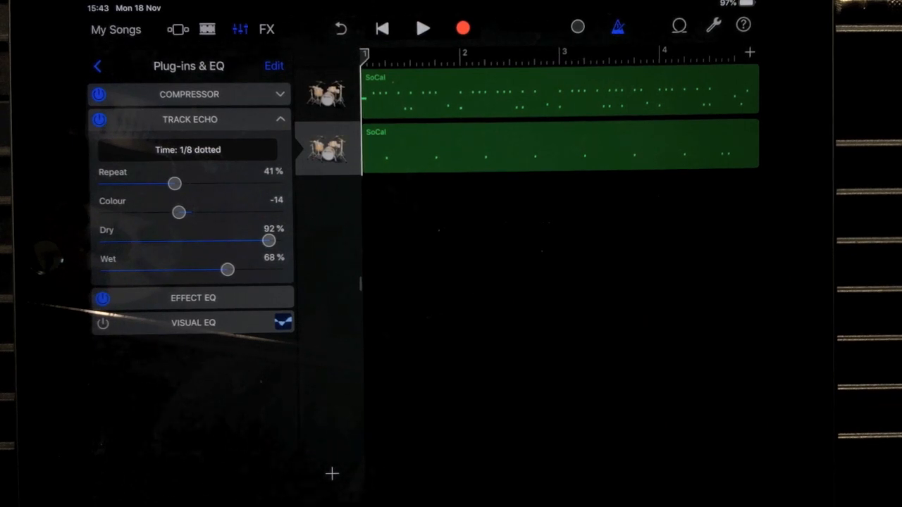
- Replace Track Echo with the AUDelay audio unit extension and show its settings
{"action": "left_click", "coordinate": [273, 66]}
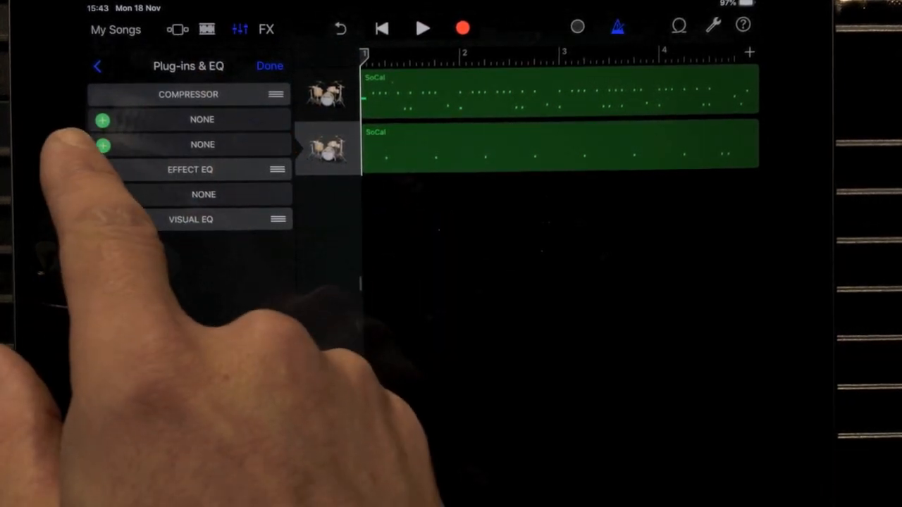
{"action": "left_click", "coordinate": [203, 194]}
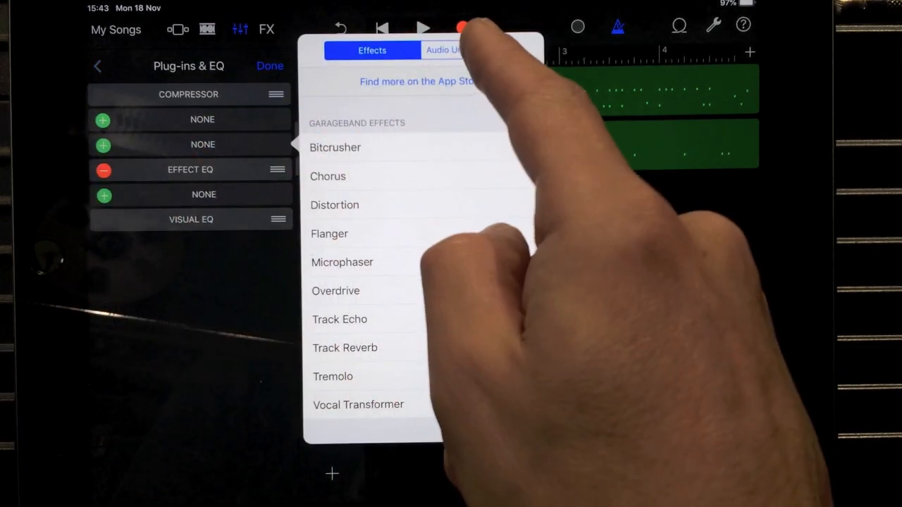
{"action": "left_click", "coordinate": [467, 49]}
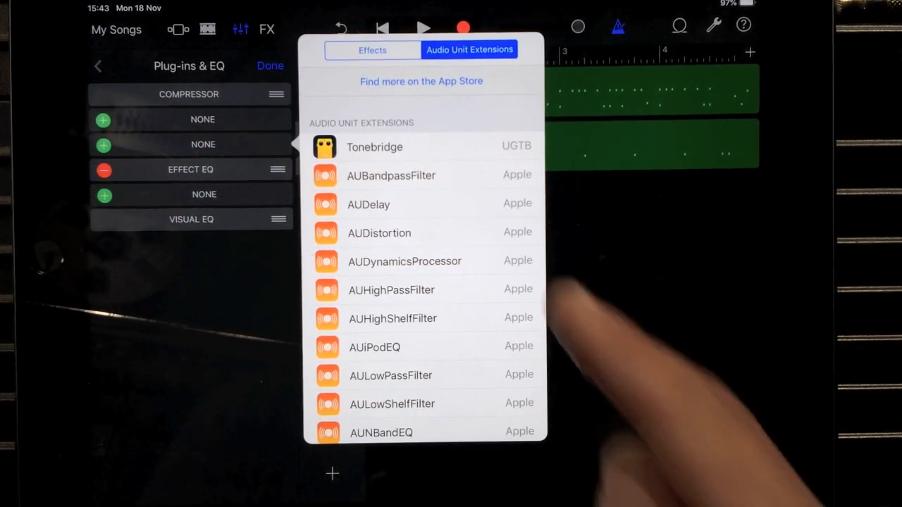
{"action": "left_click", "coordinate": [369, 204]}
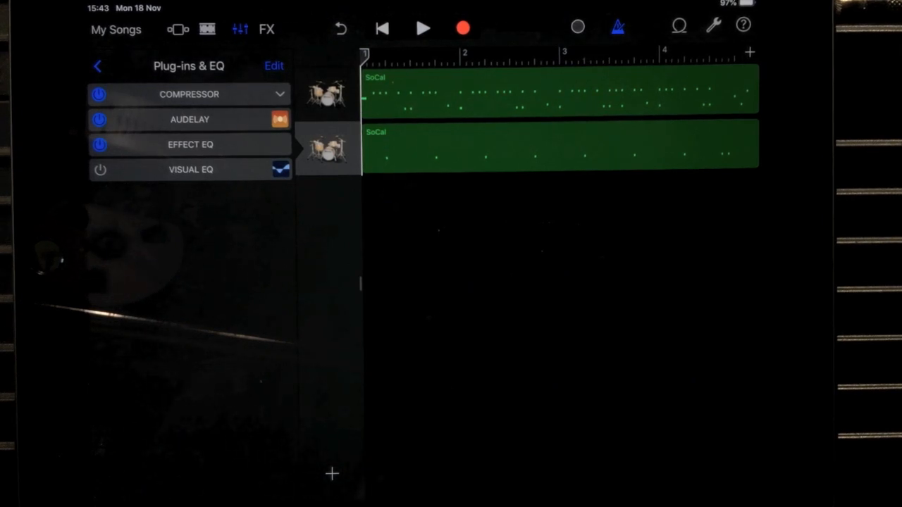
{"action": "left_click", "coordinate": [99, 66]}
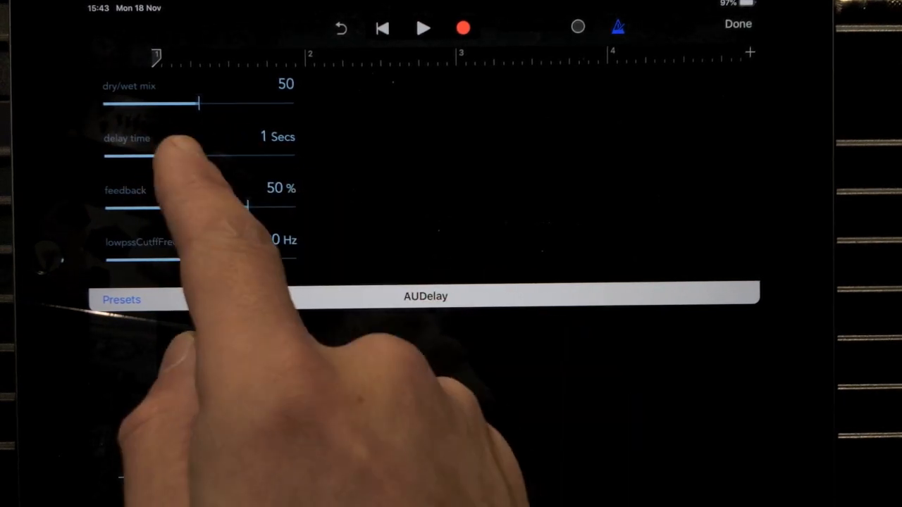
- Sweep the AUDelay delay time and settle it at 0.084 seconds, auditioning the song
{"action": "left_click_drag", "start_coordinate": [148, 153], "coordinate": [293, 154]}
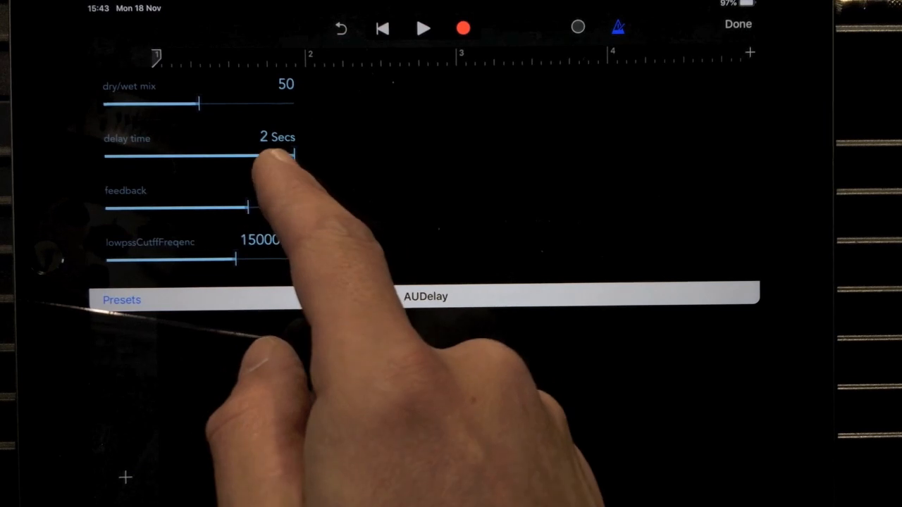
{"action": "left_click_drag", "start_coordinate": [293, 155], "coordinate": [106, 155]}
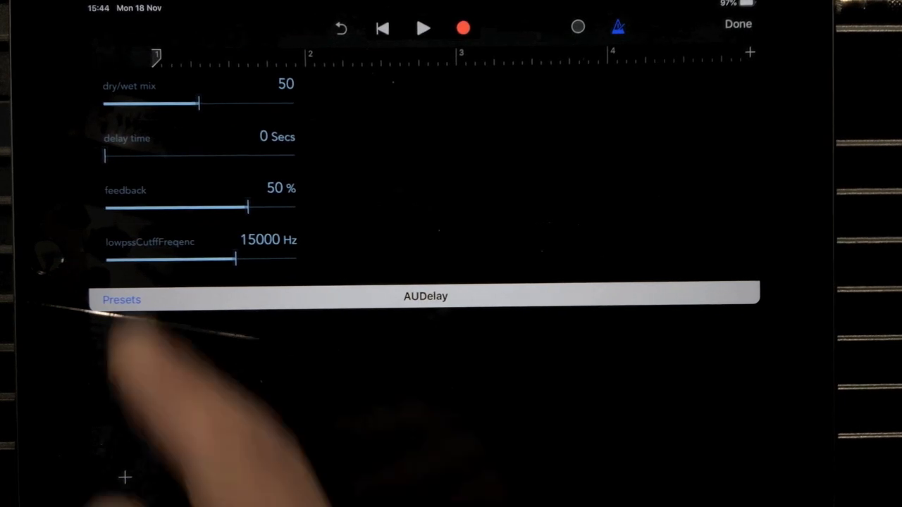
{"action": "left_click_drag", "start_coordinate": [106, 155], "coordinate": [162, 155]}
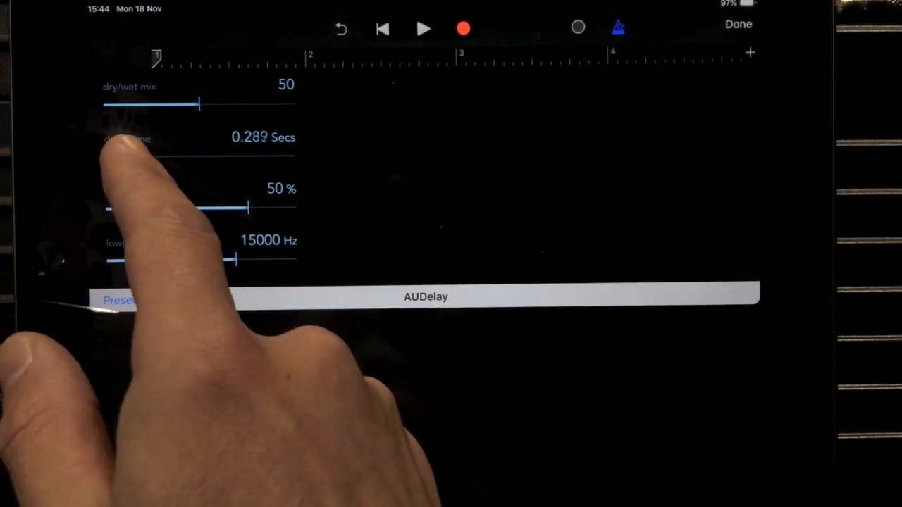
{"action": "left_click_drag", "start_coordinate": [115, 157], "coordinate": [155, 156]}
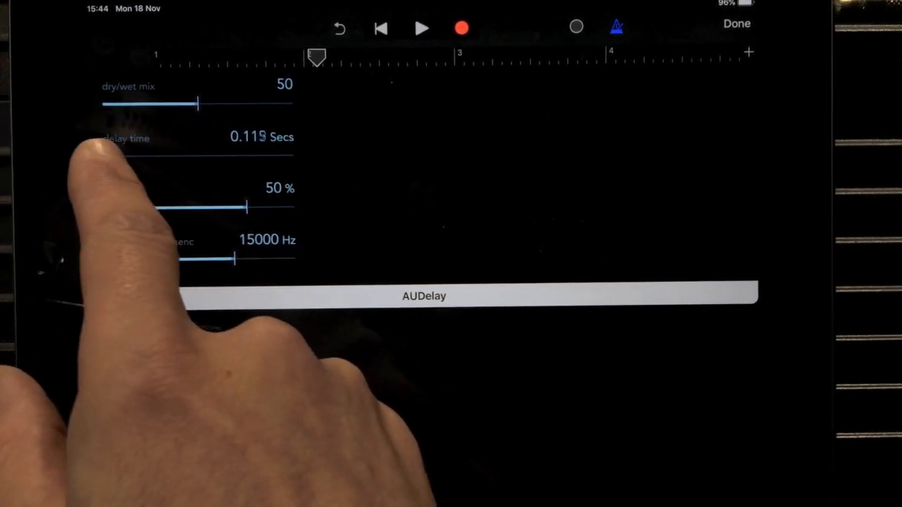
{"action": "left_click_drag", "start_coordinate": [212, 155], "coordinate": [110, 155]}
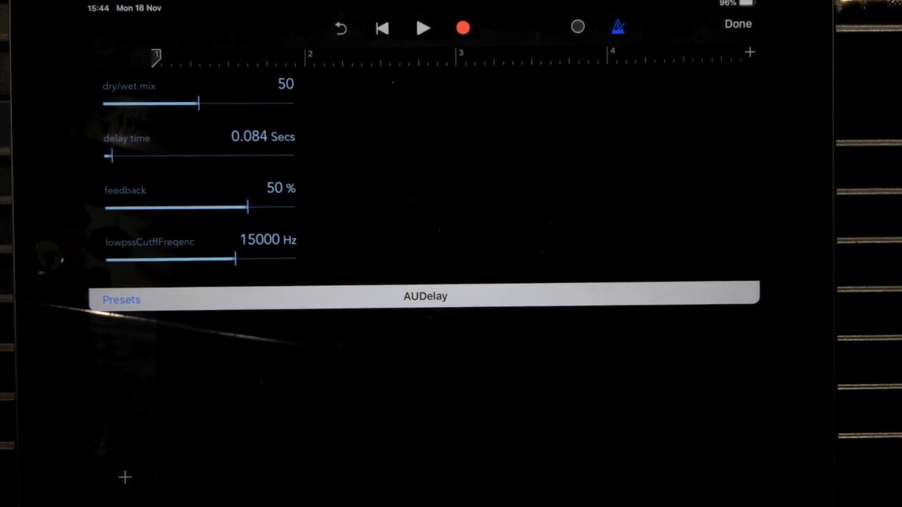
{"action": "left_click", "coordinate": [422, 28]}
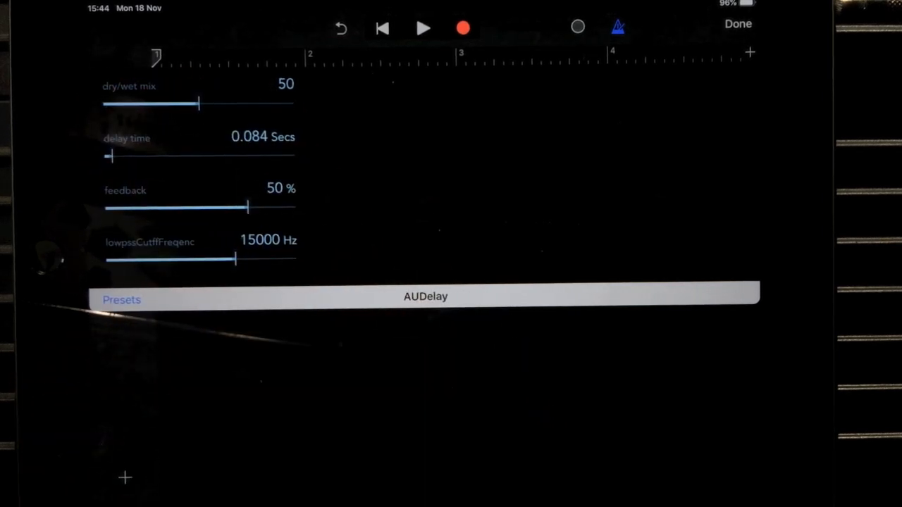
- Set the AUDelay dry/wet mix to 22 and feedback to 54.5%, playing back to check
{"action": "left_click_drag", "start_coordinate": [200, 104], "coordinate": [105, 105]}
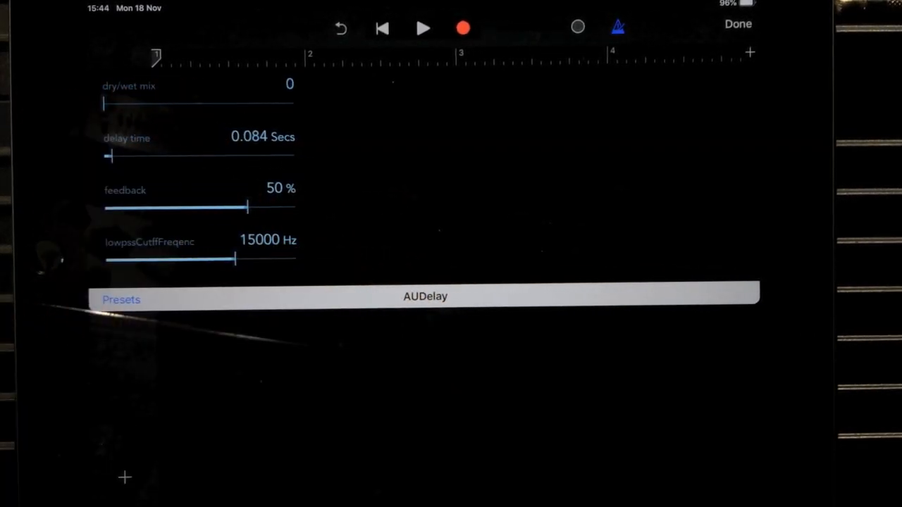
{"action": "left_click_drag", "start_coordinate": [103, 103], "coordinate": [295, 103]}
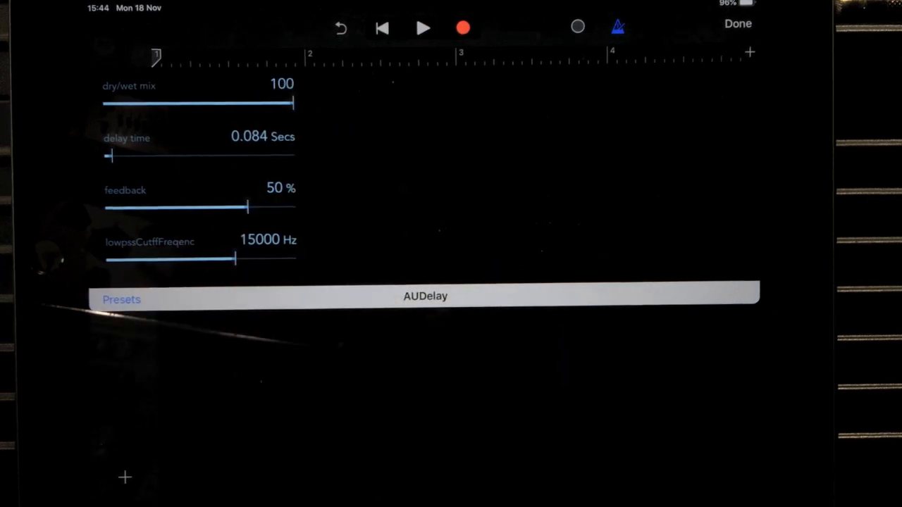
{"action": "left_click", "coordinate": [422, 28]}
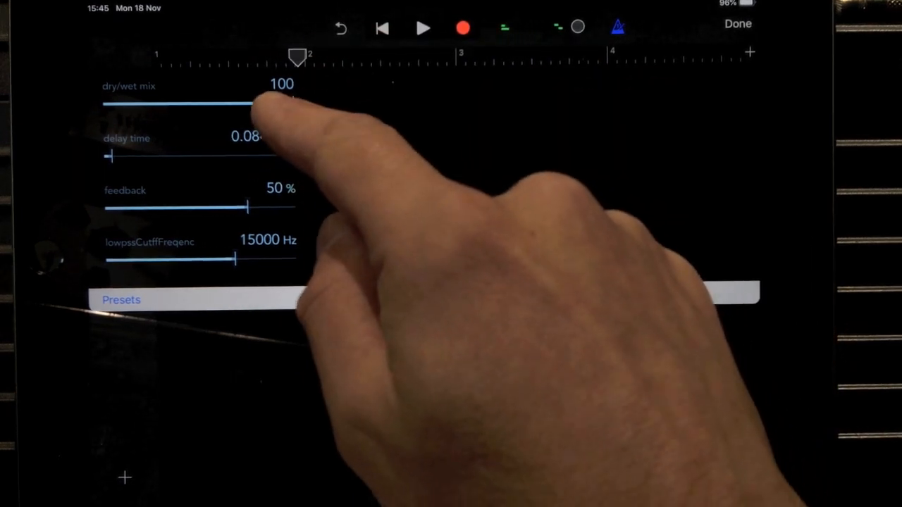
{"action": "left_click_drag", "start_coordinate": [254, 101], "coordinate": [186, 102]}
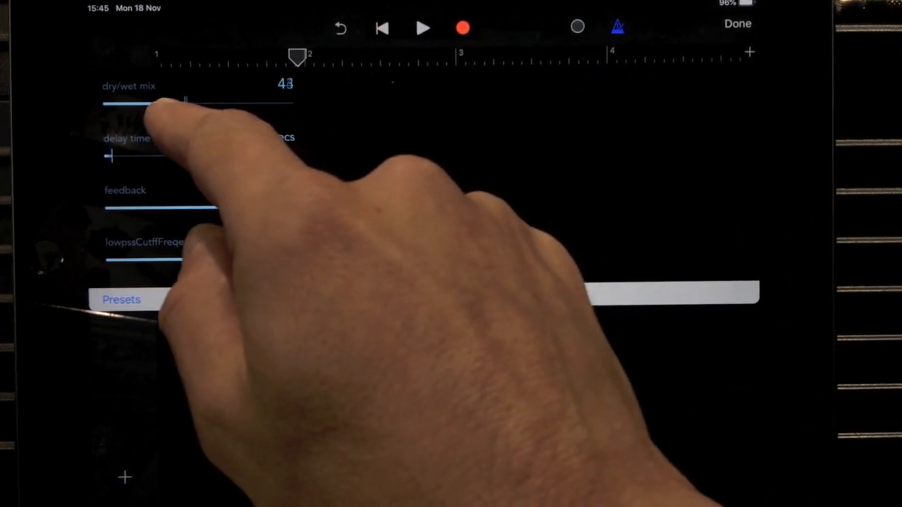
{"action": "left_click_drag", "start_coordinate": [190, 105], "coordinate": [101, 104]}
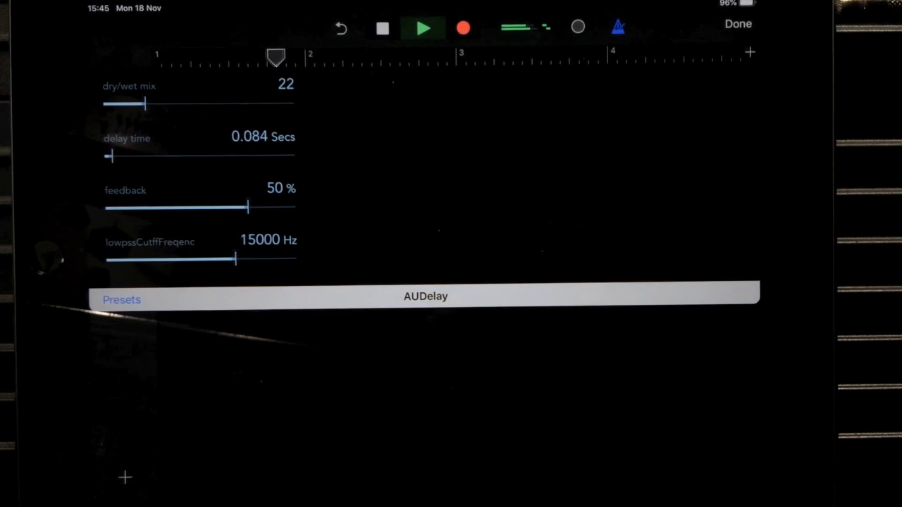
{"action": "left_click_drag", "start_coordinate": [247, 206], "coordinate": [296, 206]}
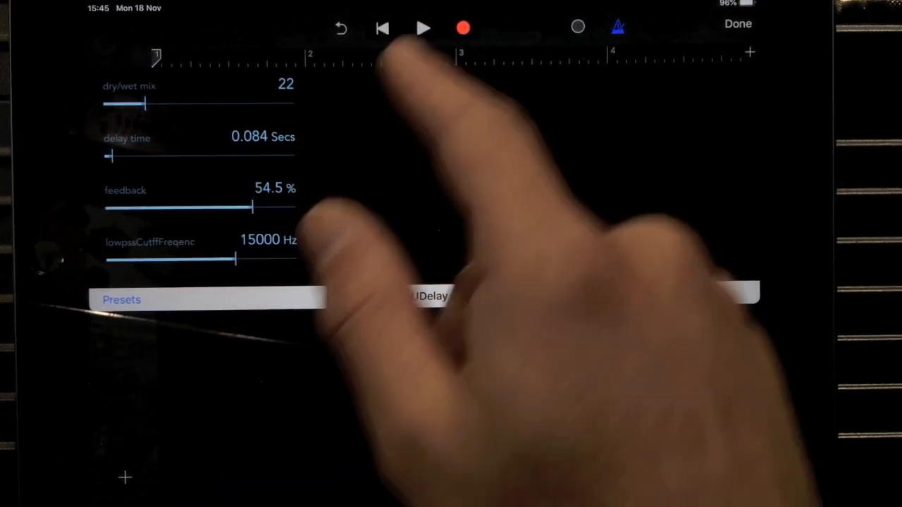
{"action": "left_click", "coordinate": [423, 29]}
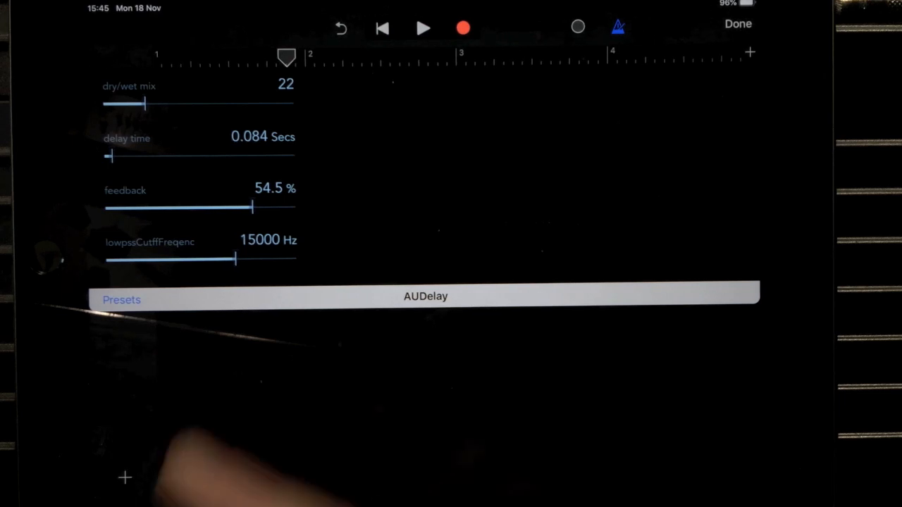
- Tighten AUDelay to 0.021 s delay, 80.4% feedback and a 3980 Hz low-pass cutoff, then audition
{"action": "left_click_drag", "start_coordinate": [229, 259], "coordinate": [126, 259]}
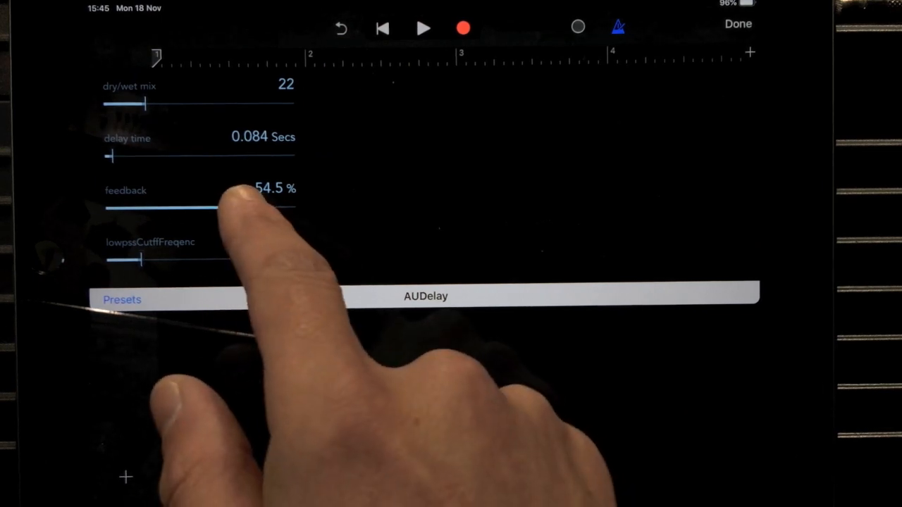
{"action": "left_click_drag", "start_coordinate": [211, 205], "coordinate": [275, 205]}
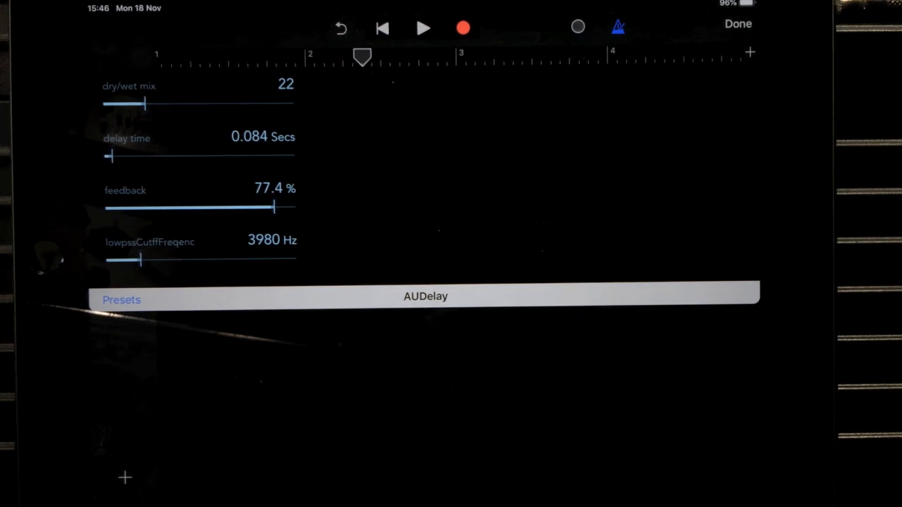
{"action": "left_click_drag", "start_coordinate": [270, 206], "coordinate": [225, 206]}
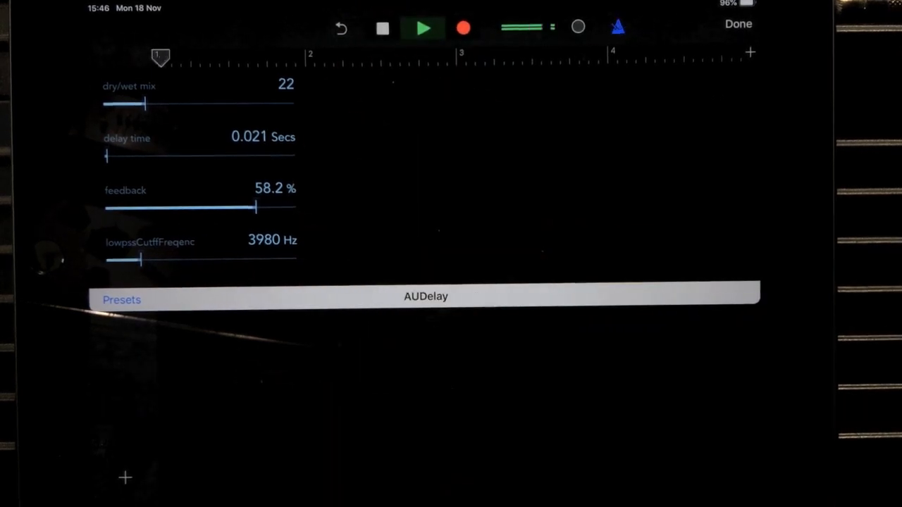
{"action": "left_click_drag", "start_coordinate": [243, 207], "coordinate": [265, 207]}
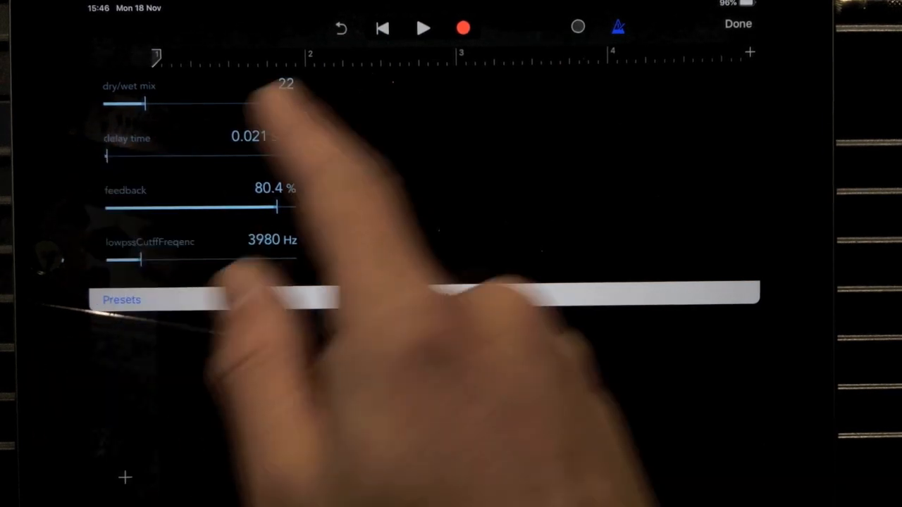
{"action": "left_click", "coordinate": [423, 28]}
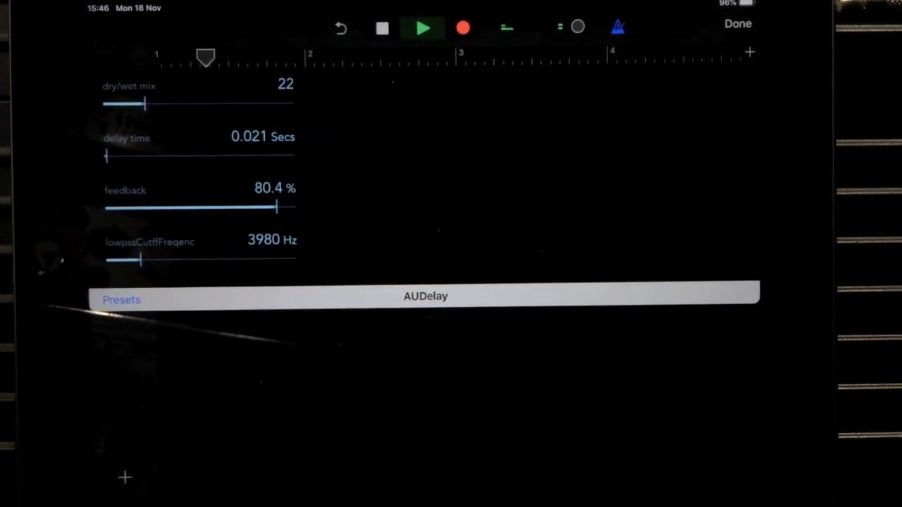
{"action": "left_click_drag", "start_coordinate": [141, 259], "coordinate": [268, 260]}
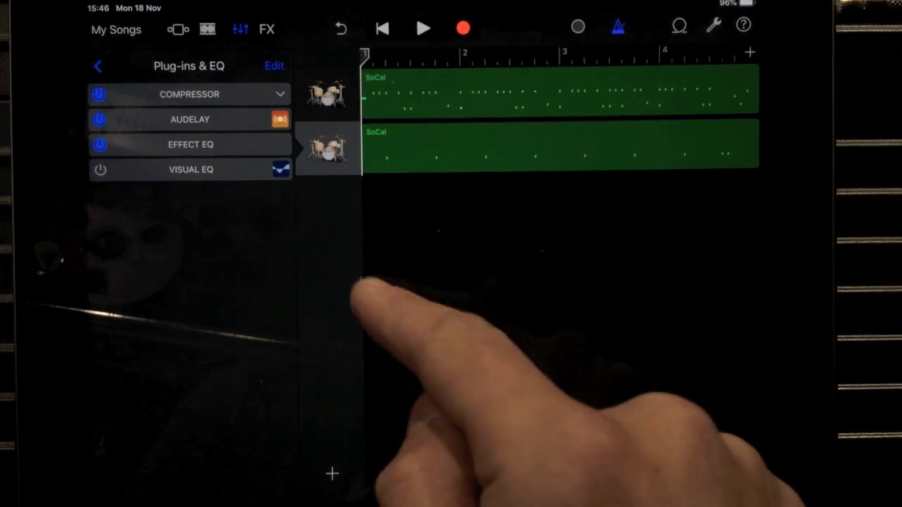
{"action": "mouse_move", "coordinate": [352, 295]}
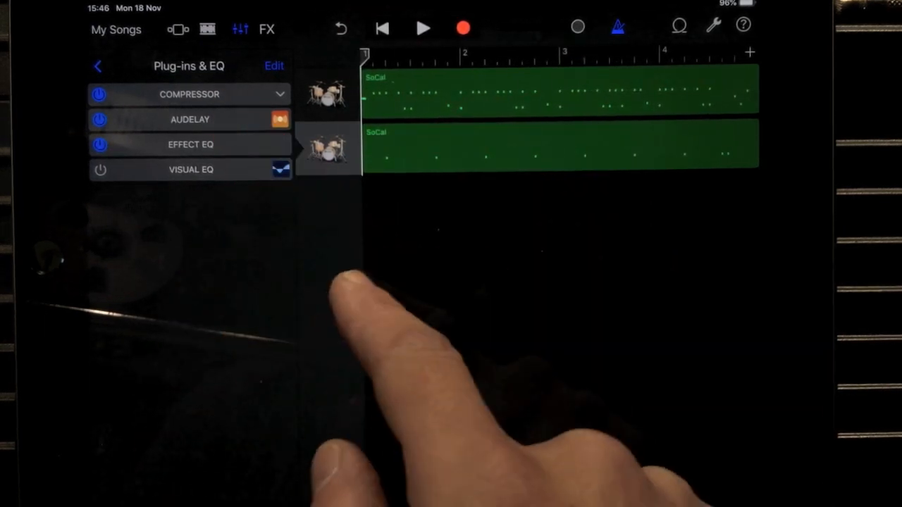
- Expand the track headers to show both SoCal tracks' volume sliders
{"action": "left_click", "coordinate": [423, 29]}
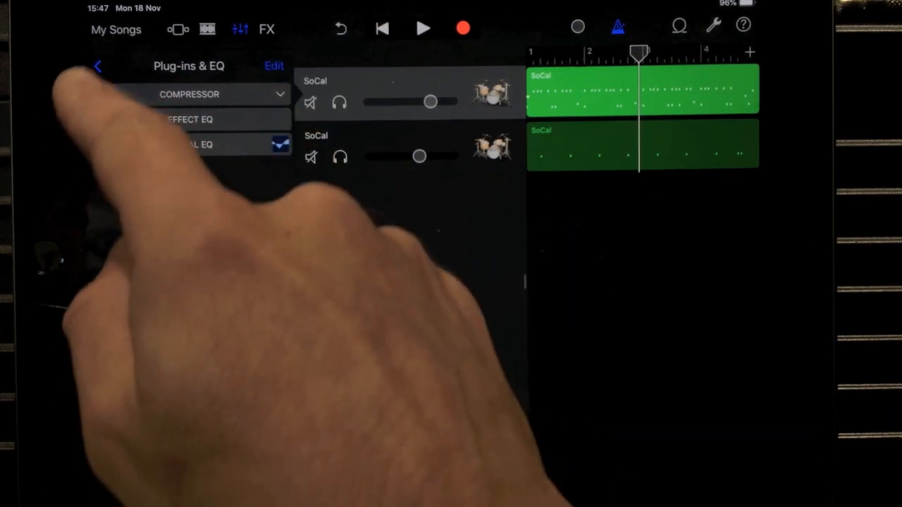
- In Track Controls, balance the snare track's treble boost against a bass cut
{"action": "left_click", "coordinate": [98, 66]}
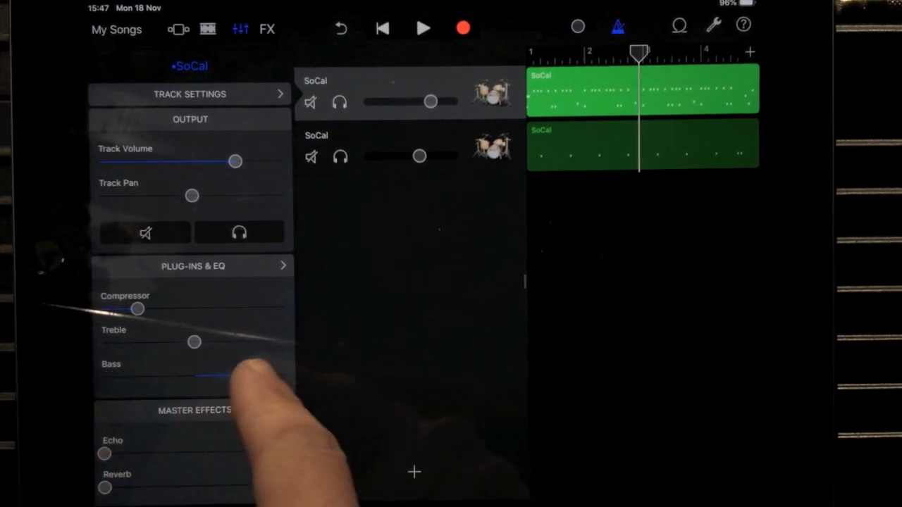
{"action": "left_click_drag", "start_coordinate": [194, 343], "coordinate": [284, 342]}
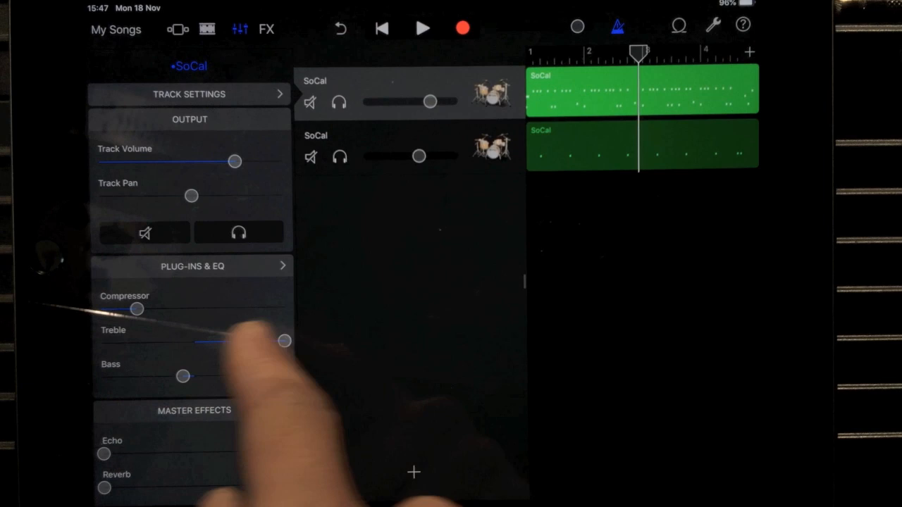
{"action": "left_click_drag", "start_coordinate": [284, 342], "coordinate": [101, 344]}
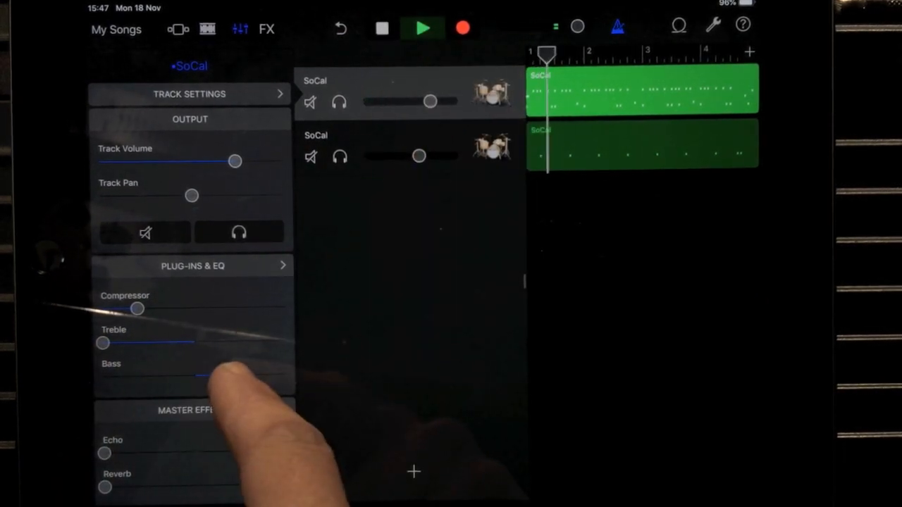
{"action": "left_click_drag", "start_coordinate": [102, 342], "coordinate": [206, 343]}
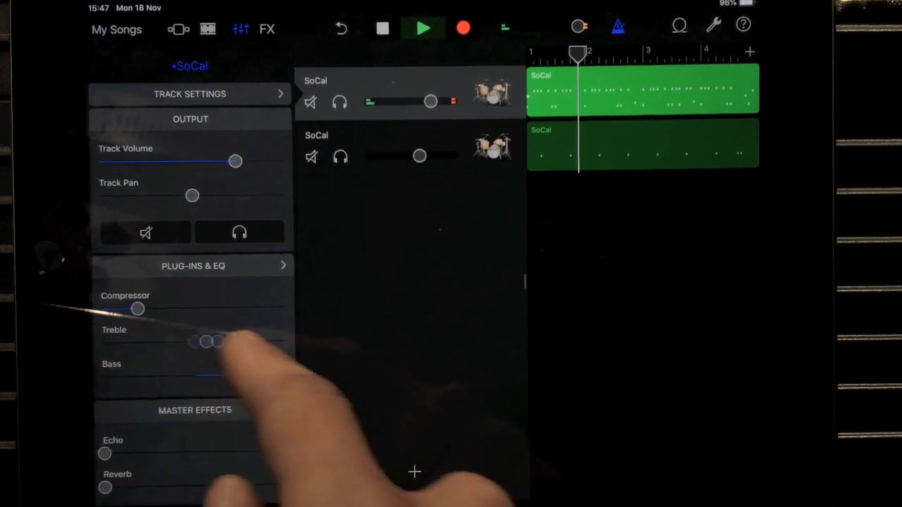
{"action": "left_click_drag", "start_coordinate": [206, 342], "coordinate": [265, 342]}
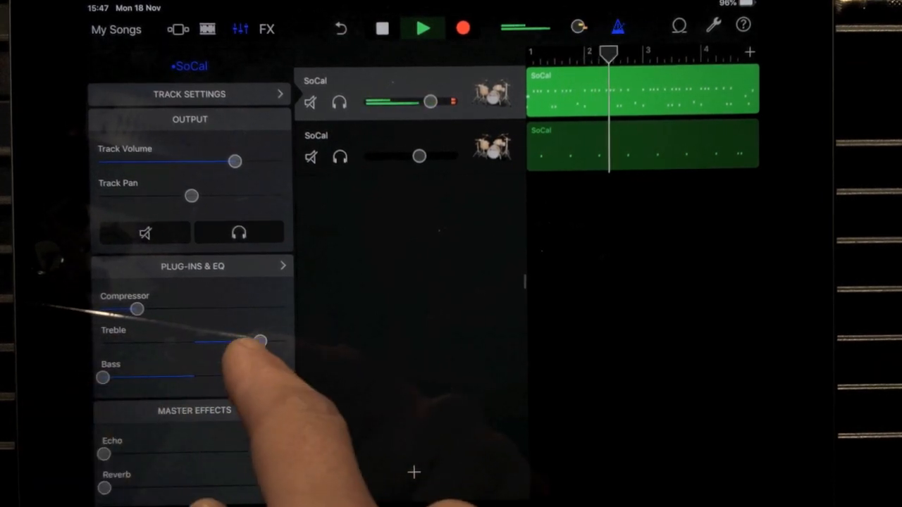
{"action": "left_click_drag", "start_coordinate": [264, 342], "coordinate": [218, 343]}
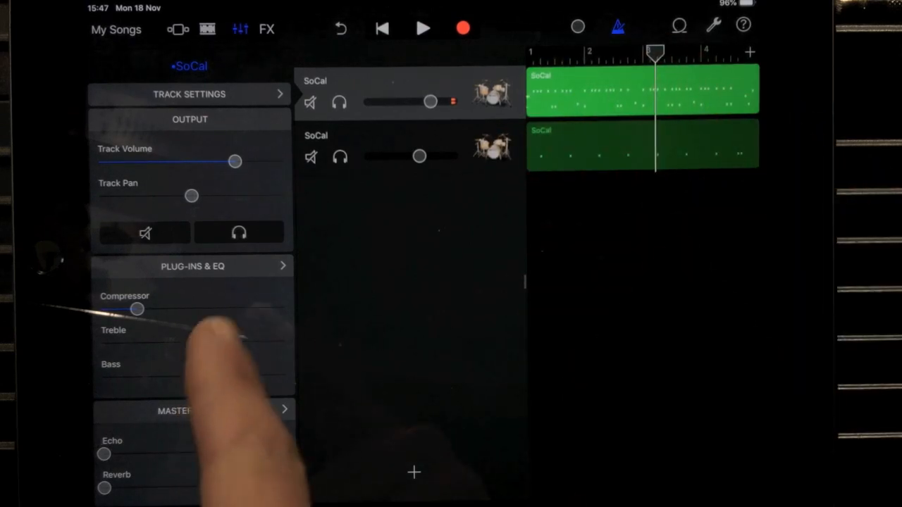
{"action": "left_click_drag", "start_coordinate": [141, 342], "coordinate": [177, 342]}
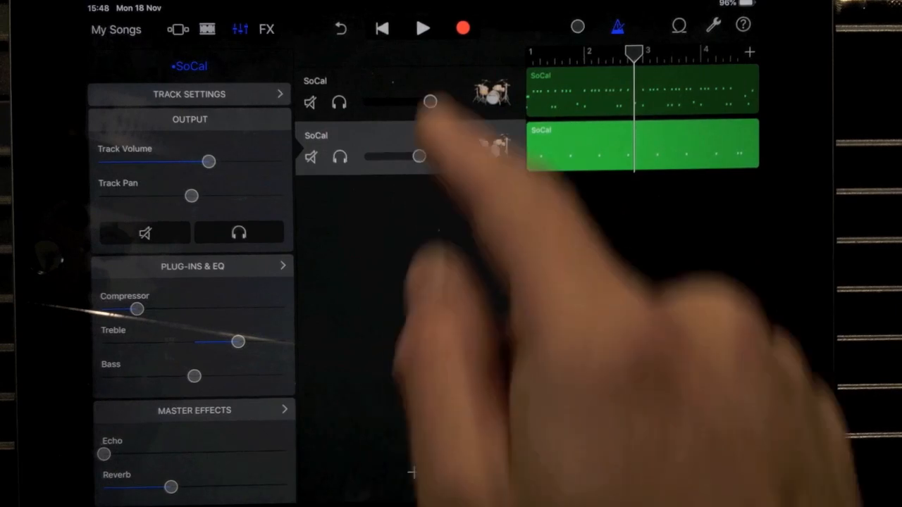
- Play the song and turn the snare track's reverb up high
{"action": "left_click", "coordinate": [423, 28]}
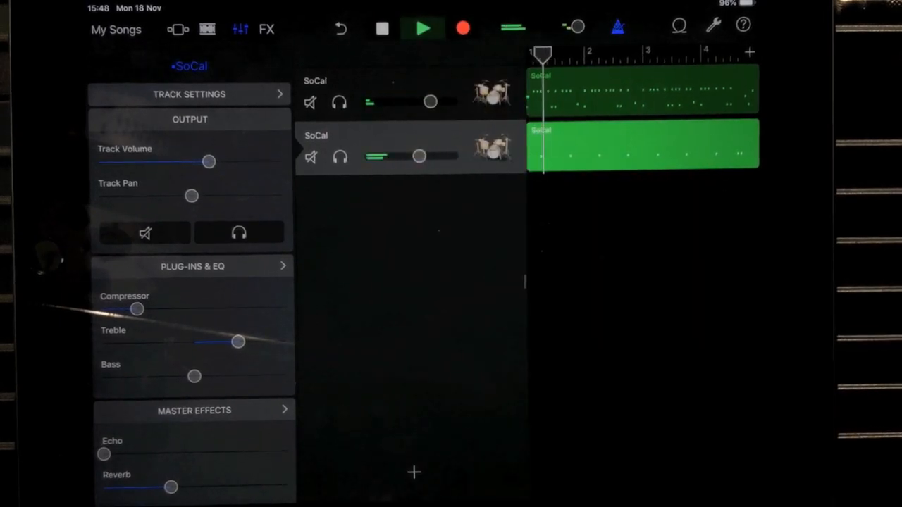
{"action": "left_click_drag", "start_coordinate": [172, 486], "coordinate": [251, 482]}
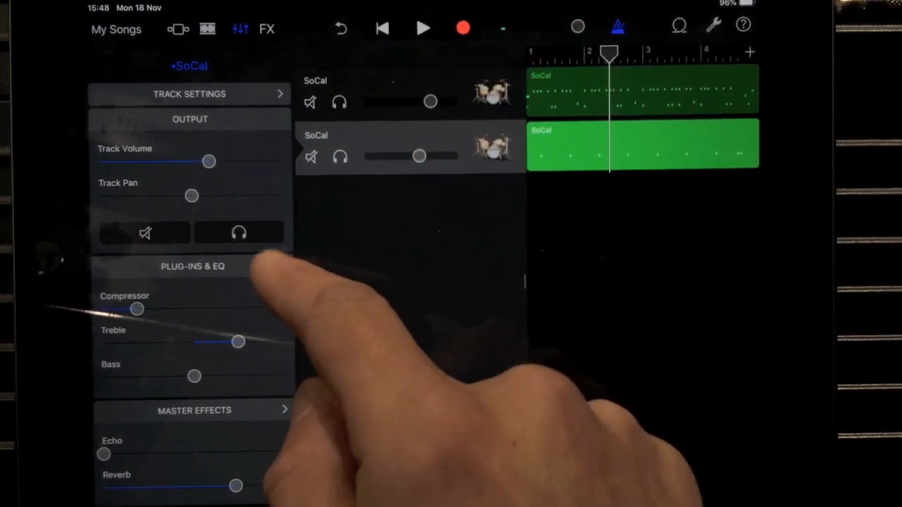
- Insert a Microphaser effect into the snare track's plug-in chain after AUDelay
{"action": "left_click", "coordinate": [191, 266]}
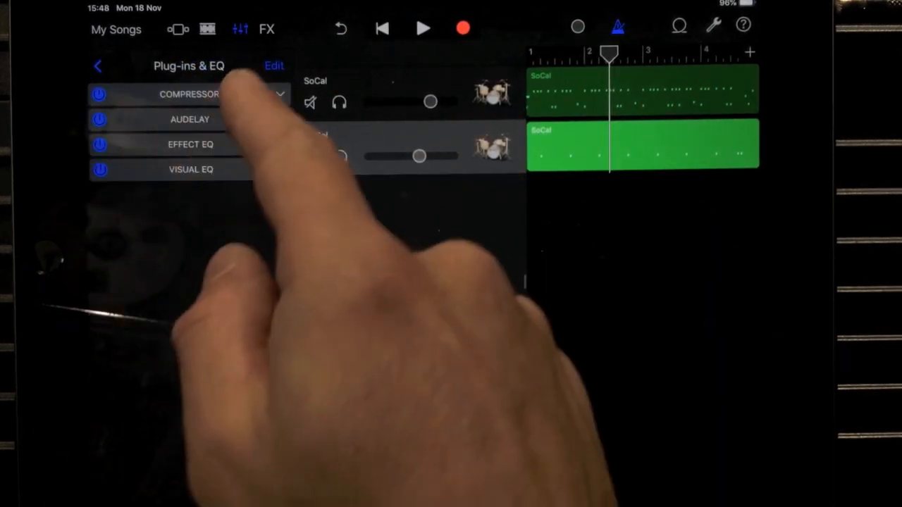
{"action": "left_click", "coordinate": [273, 66]}
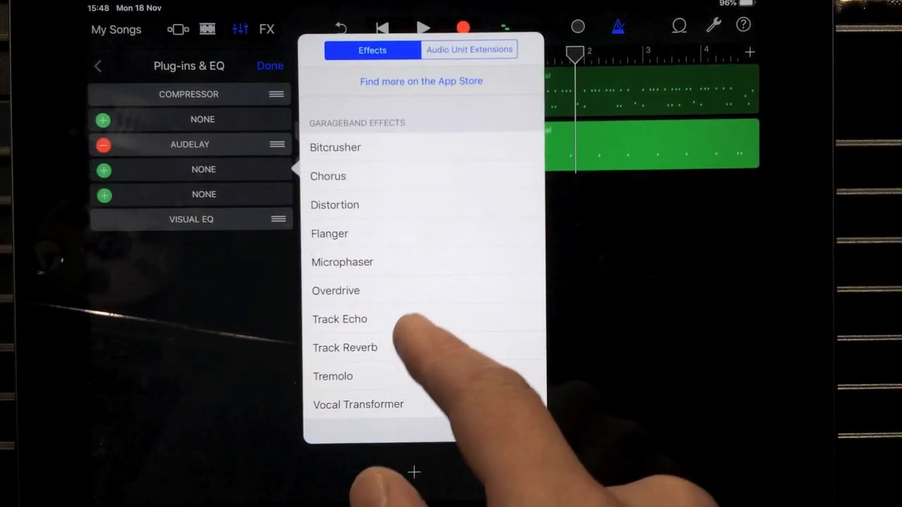
{"action": "left_click", "coordinate": [341, 261]}
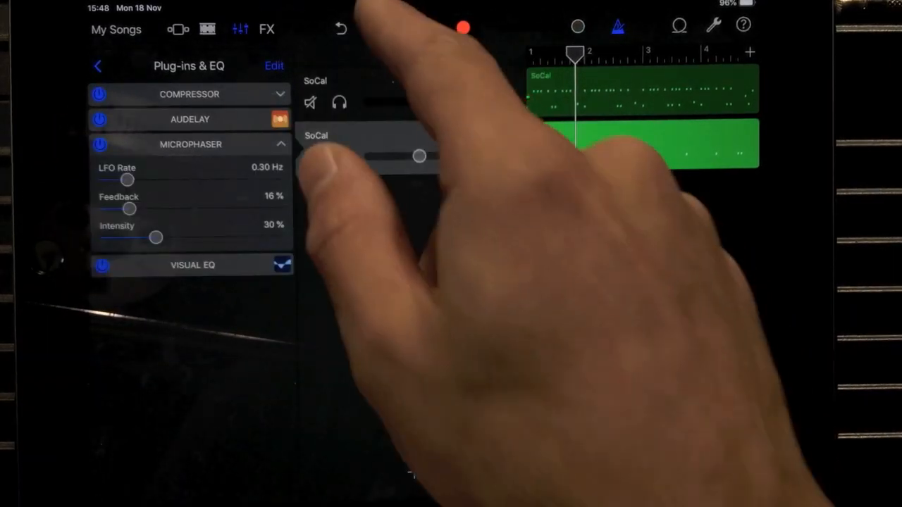
- Set the Microphaser to about 85% intensity and 62% feedback
{"action": "left_click_drag", "start_coordinate": [152, 237], "coordinate": [184, 237]}
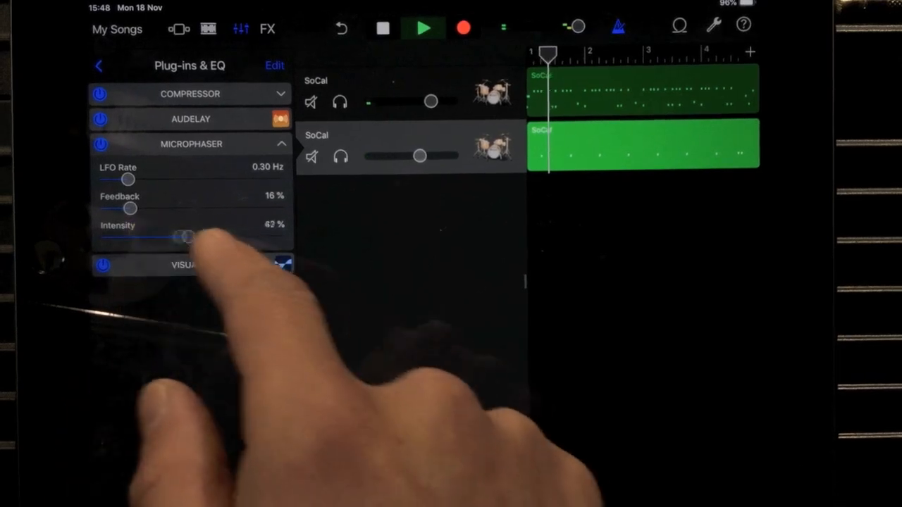
{"action": "left_click_drag", "start_coordinate": [129, 208], "coordinate": [233, 209]}
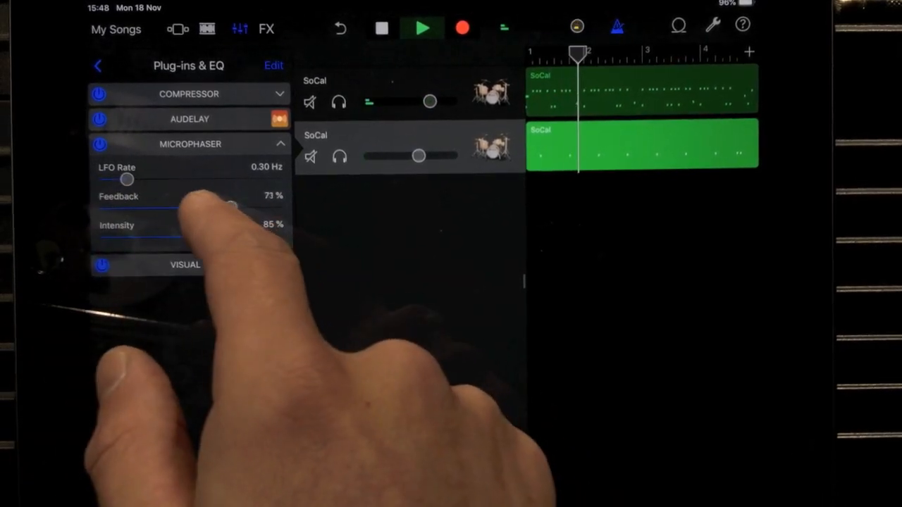
{"action": "left_click_drag", "start_coordinate": [232, 208], "coordinate": [214, 208]}
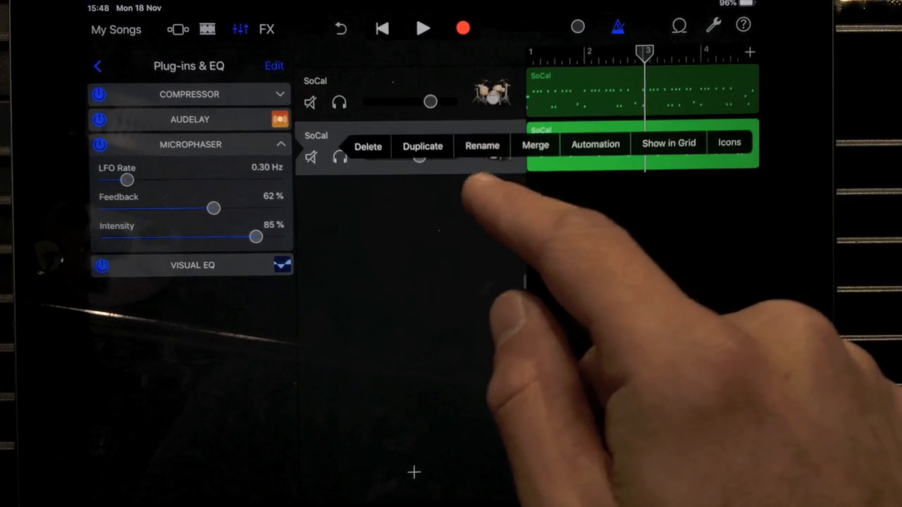
- Duplicate the affected snare track so a third SoCal drum track appears
{"action": "left_click", "coordinate": [423, 145]}
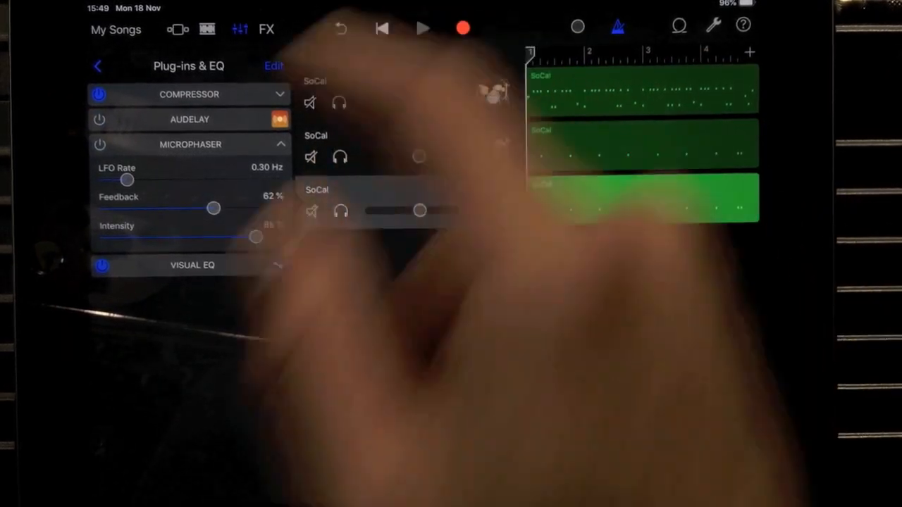
{"action": "left_click", "coordinate": [422, 28]}
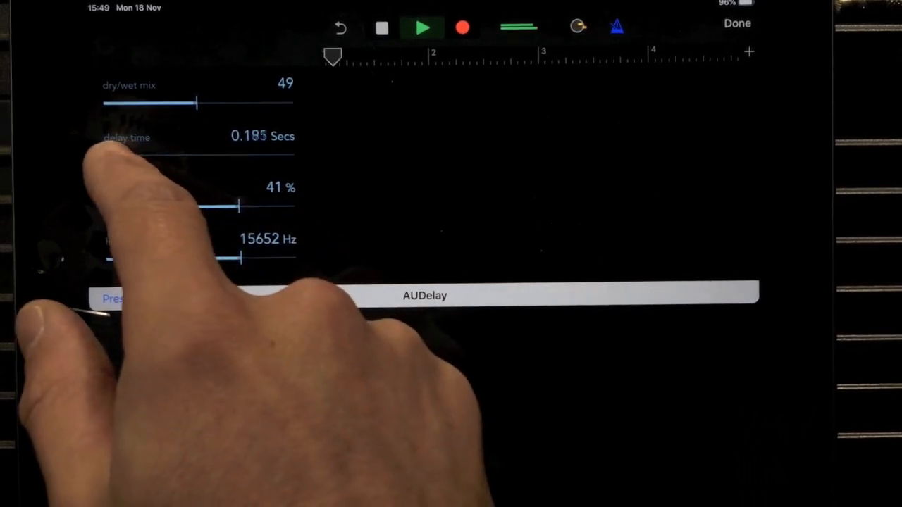
- Set AUDelay to 0.15 s delay, ~65.7% feedback and a lower lowpass cutoff, auditioning playback
{"action": "left_click_drag", "start_coordinate": [197, 155], "coordinate": [110, 155]}
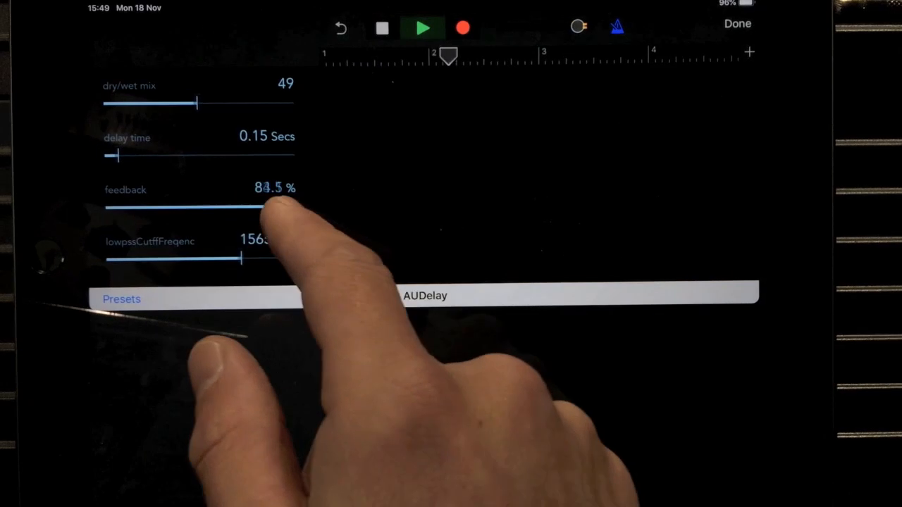
{"action": "left_click_drag", "start_coordinate": [261, 206], "coordinate": [243, 206]}
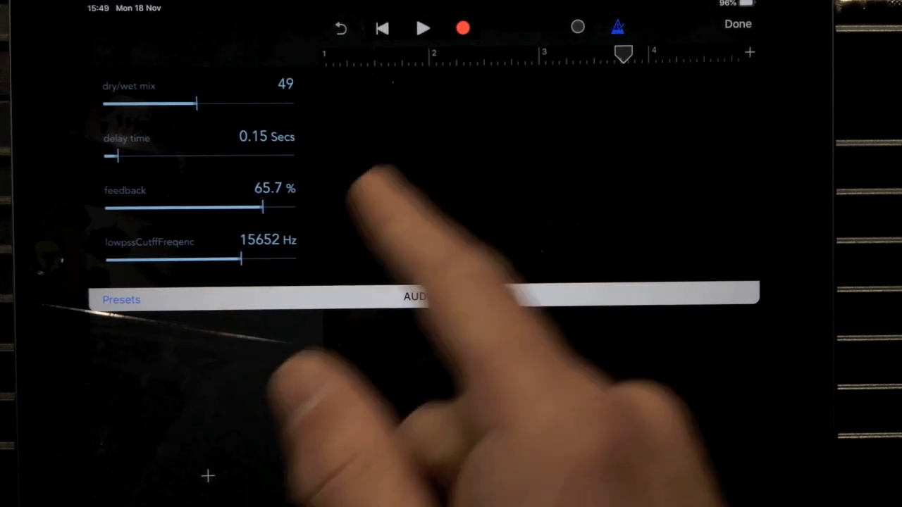
{"action": "left_click", "coordinate": [422, 28]}
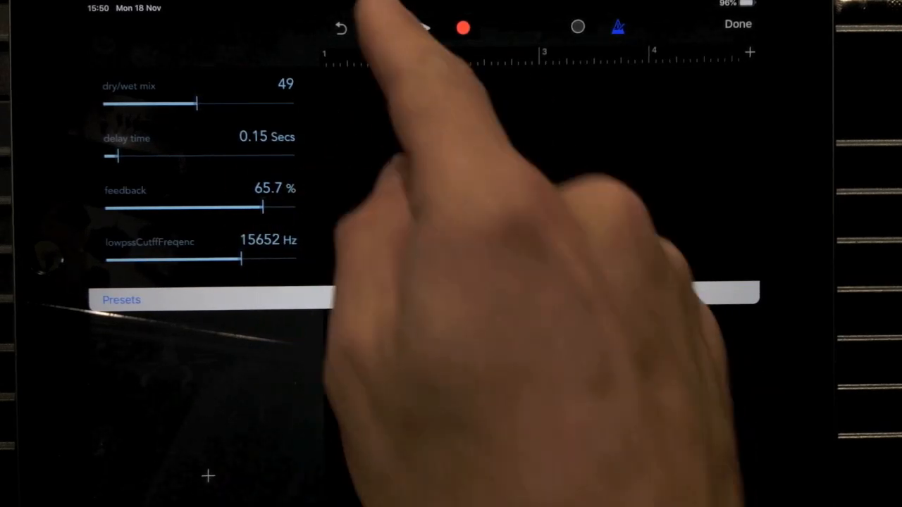
{"action": "left_click_drag", "start_coordinate": [240, 261], "coordinate": [172, 261]}
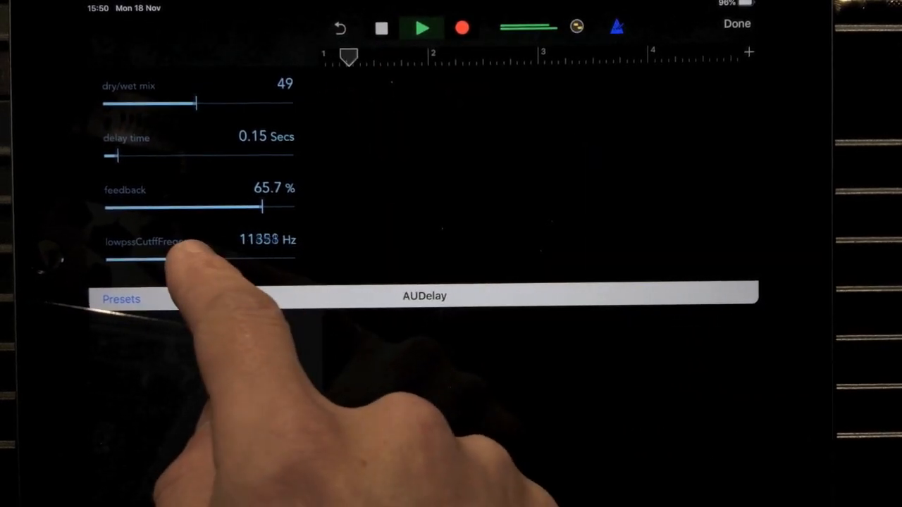